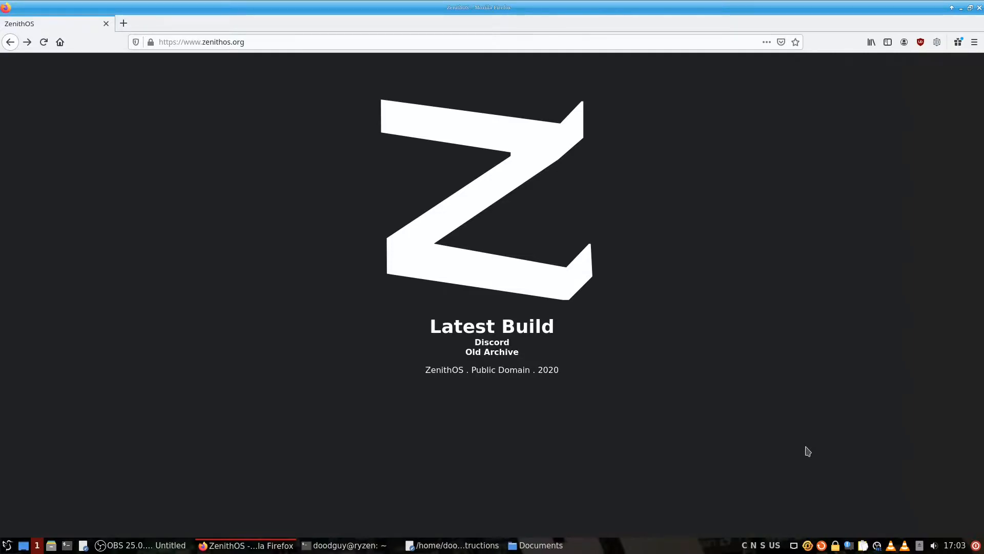
{"action": "mouse_move", "coordinate": [430, 322]}
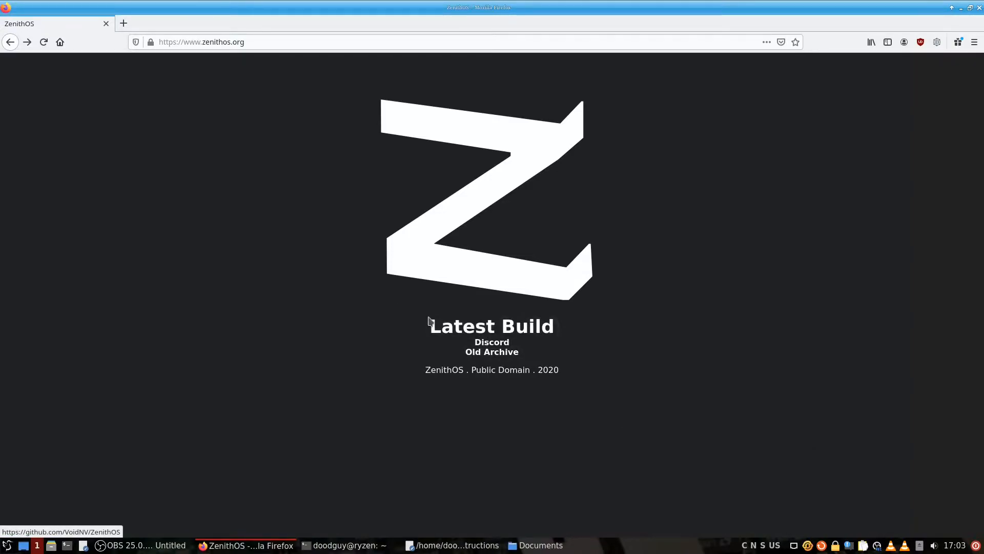
Step: Follow zenithos.org's Latest Build link to GitHub and open the Zenith 1.1 releases page
{"action": "left_click", "coordinate": [492, 326]}
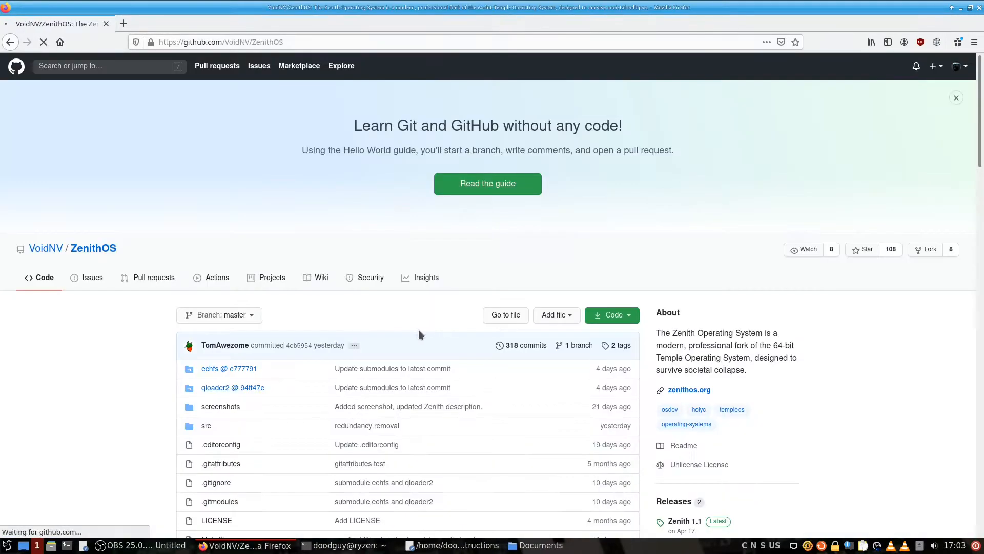
{"action": "scroll", "scroll_direction": "down", "scroll_amount": 3}
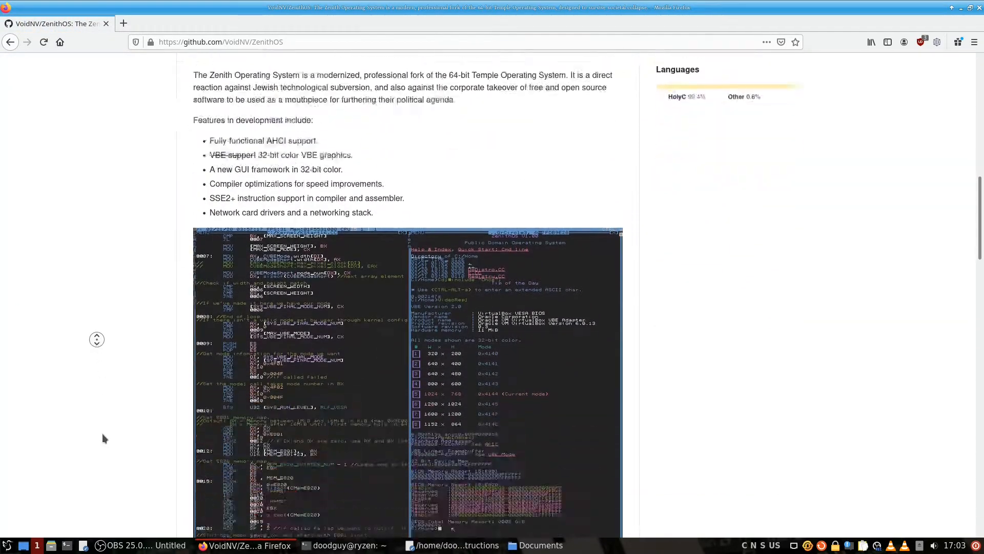
{"action": "scroll", "scroll_direction": "down", "scroll_amount": 3}
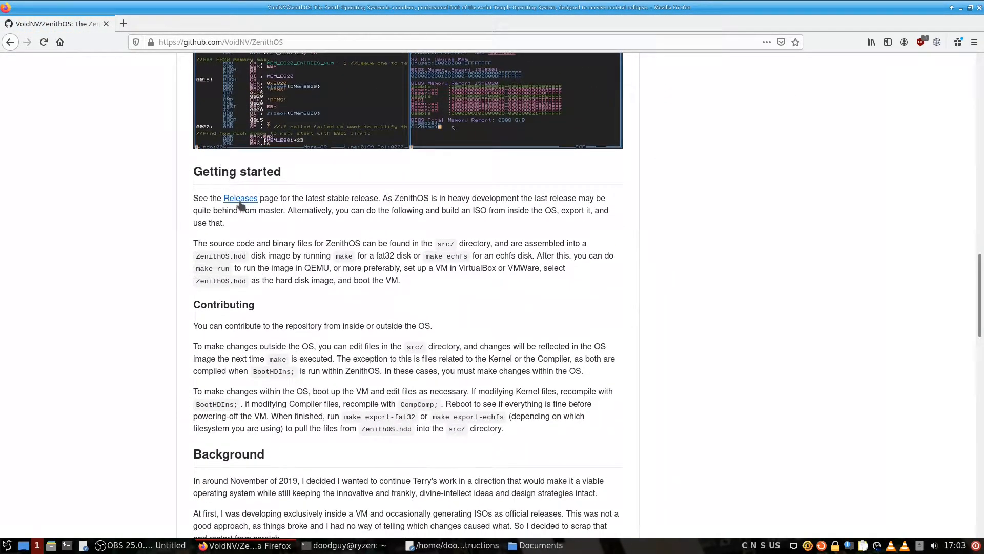
{"action": "left_click", "coordinate": [240, 198]}
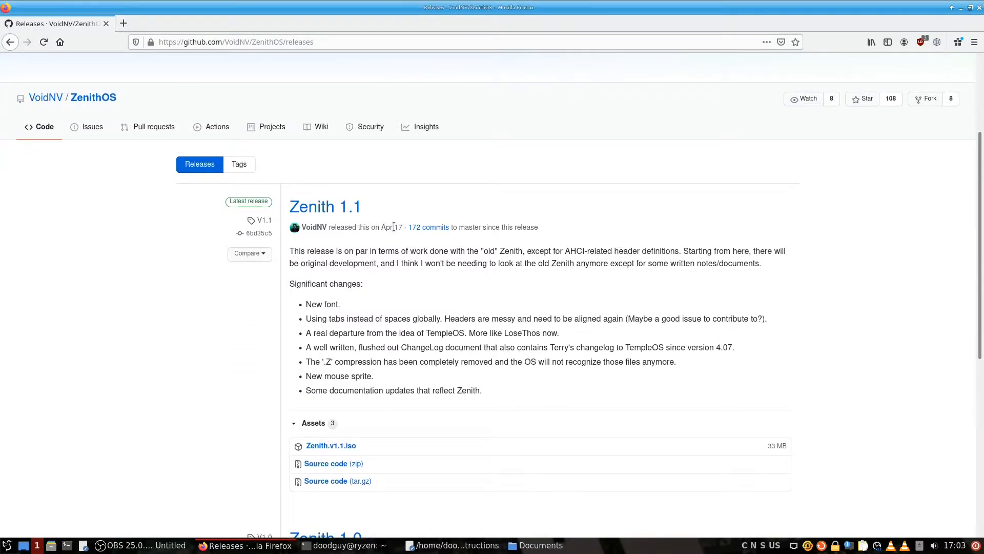
{"action": "mouse_move", "coordinate": [392, 227]}
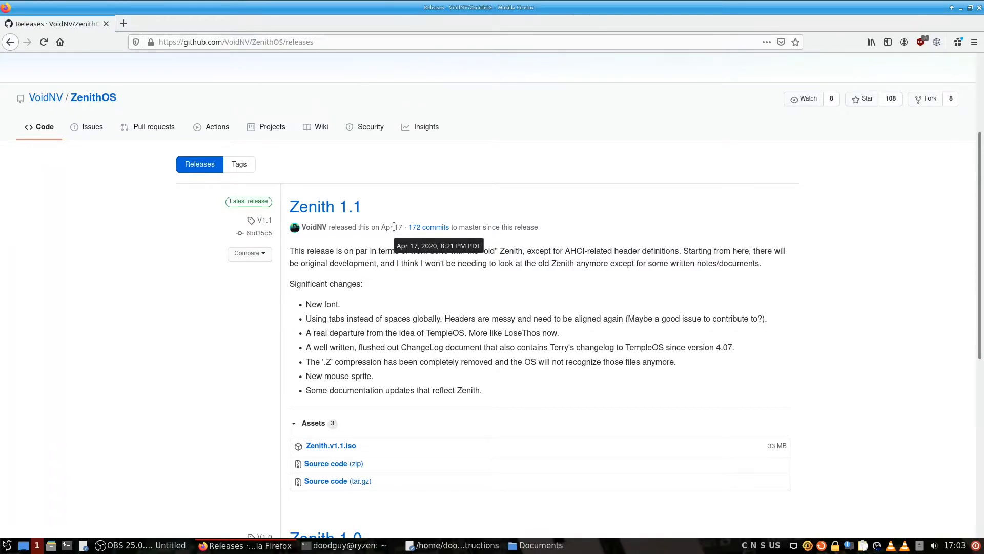
{"action": "mouse_move", "coordinate": [10, 41]}
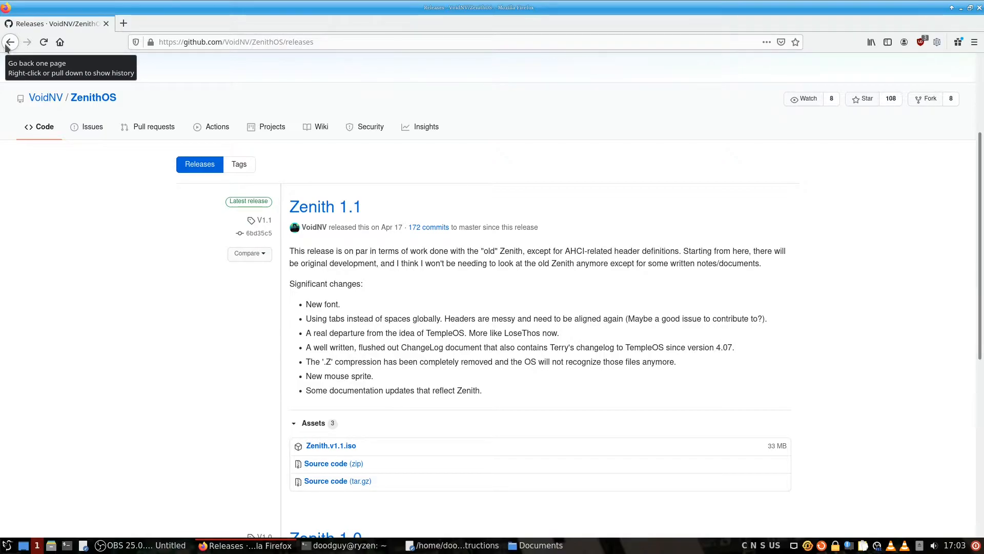
Step: Go back to the ZenithOS repository page and scroll down to its file list
{"action": "left_click", "coordinate": [10, 42]}
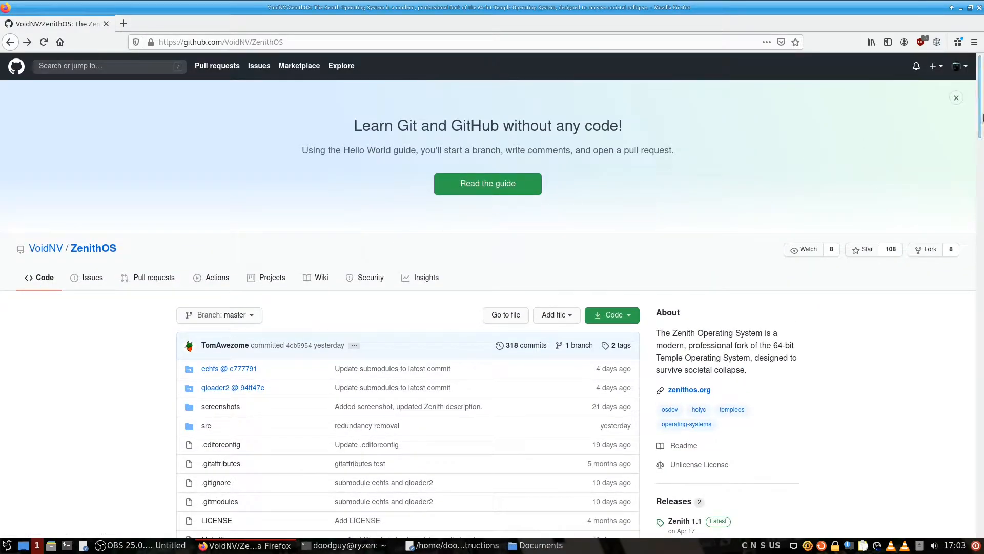
{"action": "scroll", "scroll_direction": "down", "scroll_amount": 3}
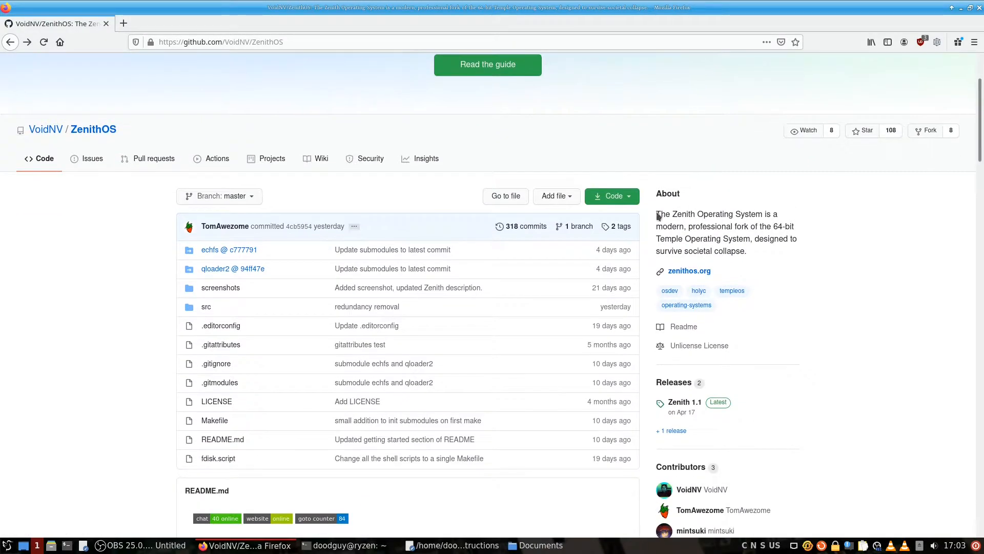
{"action": "mouse_move", "coordinate": [366, 307]}
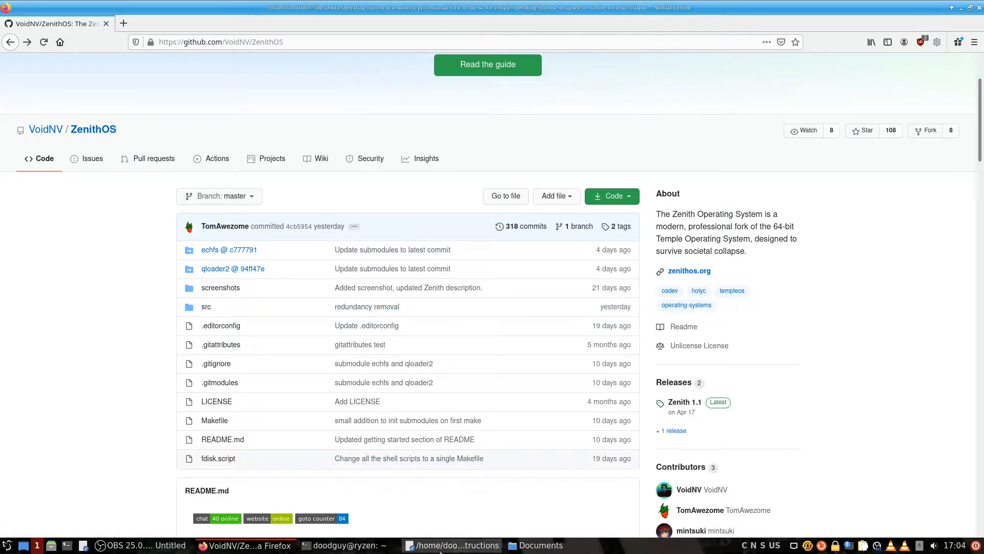
{"action": "mouse_move", "coordinate": [450, 545]}
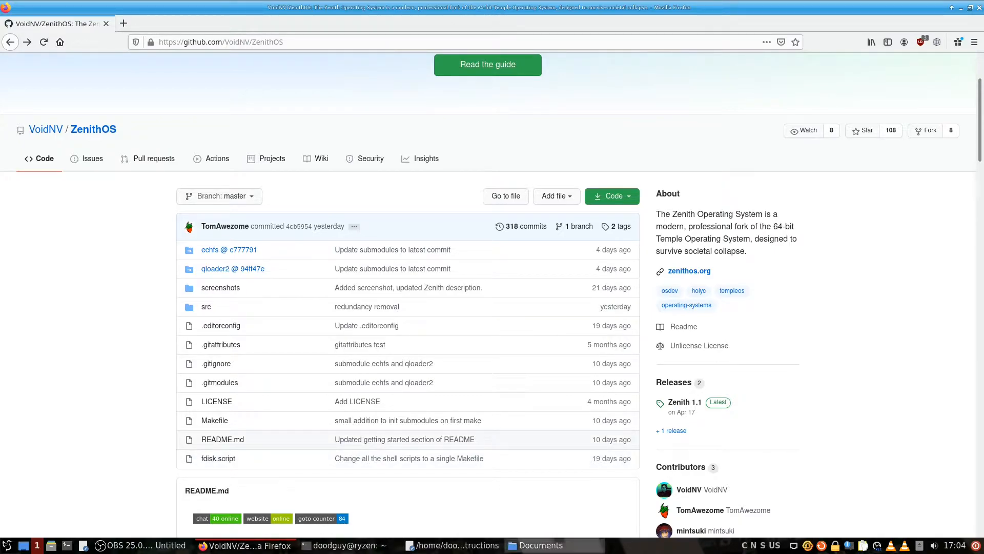
Step: Create a folder named Zenith in Documents and open it
{"action": "left_click", "coordinate": [534, 544]}
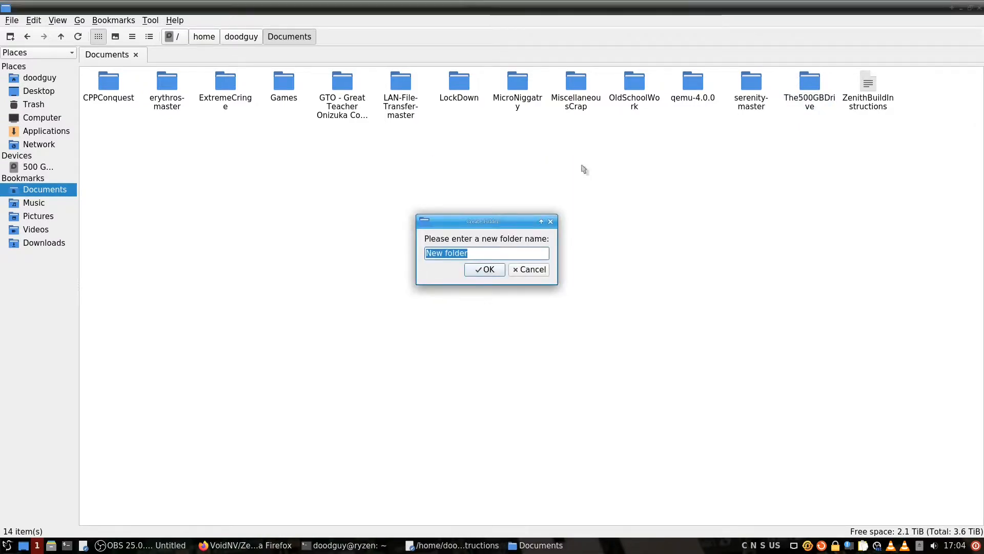
{"action": "left_click", "coordinate": [483, 269]}
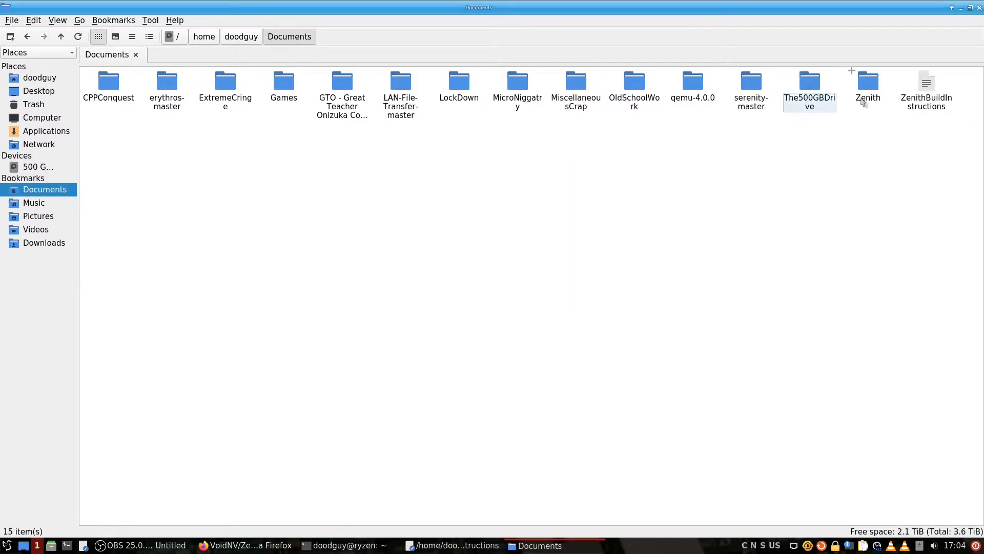
{"action": "left_click", "coordinate": [150, 20]}
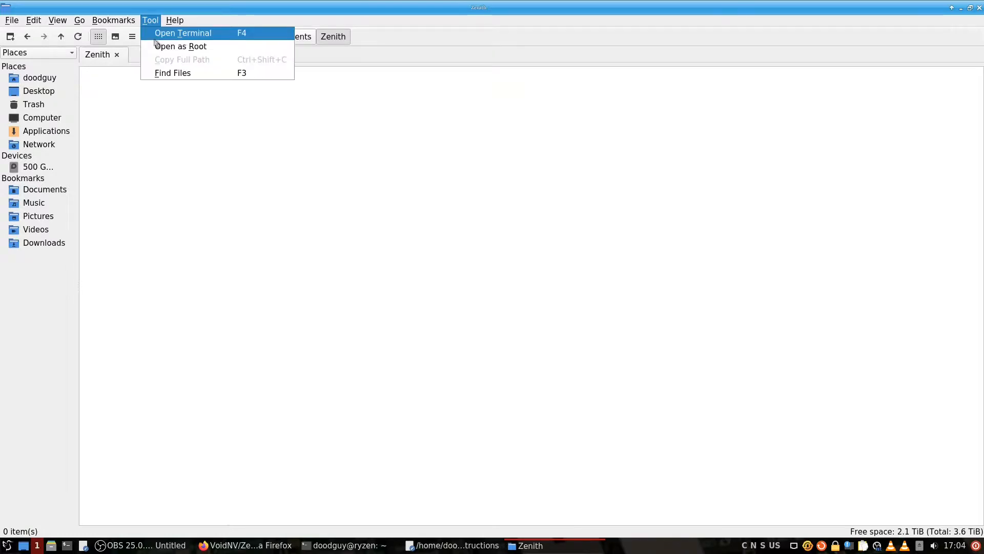
{"action": "left_click", "coordinate": [183, 33]}
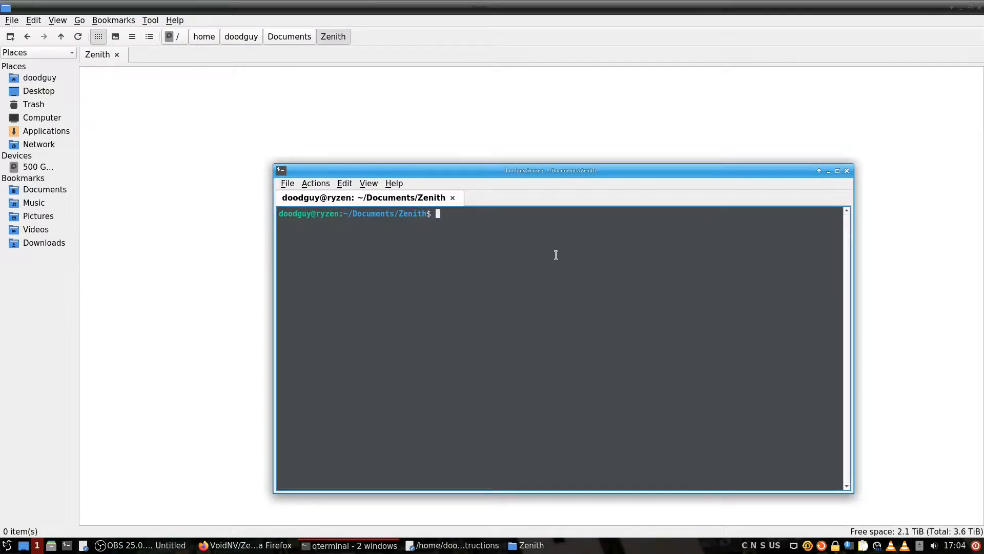
{"action": "type", "text": "git clone https://github.com/VoidNV/ZenithOS"}
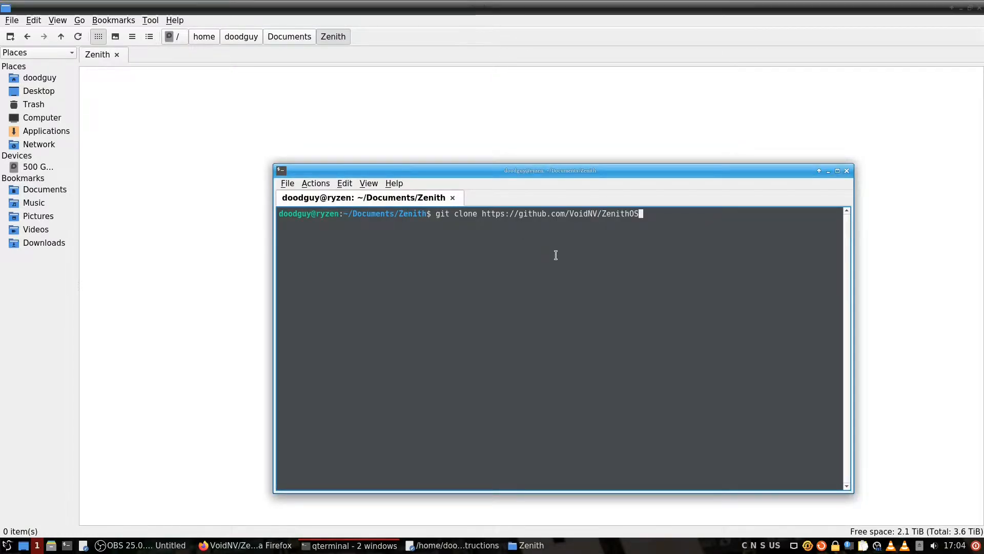
{"action": "key", "text": "Return"}
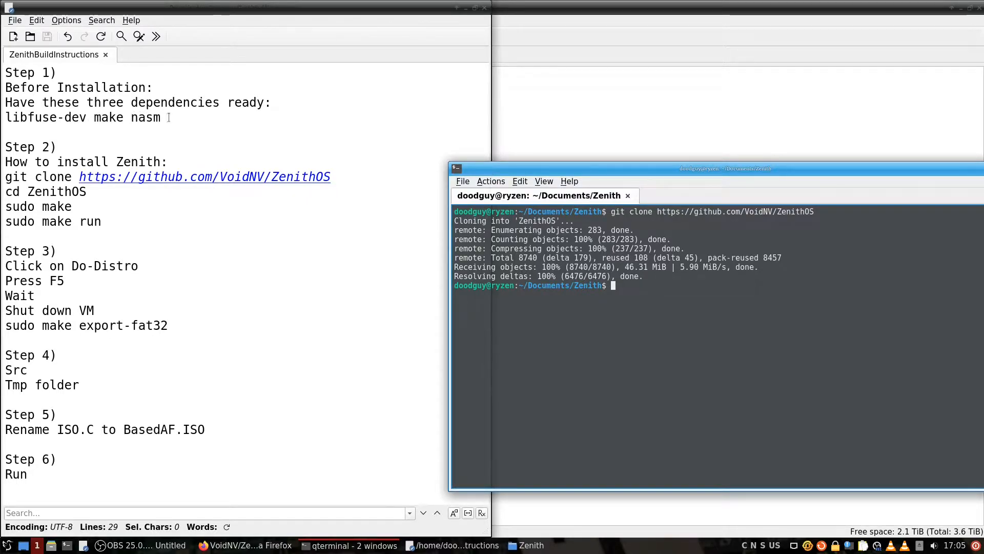
{"action": "mouse_move", "coordinate": [606, 254]}
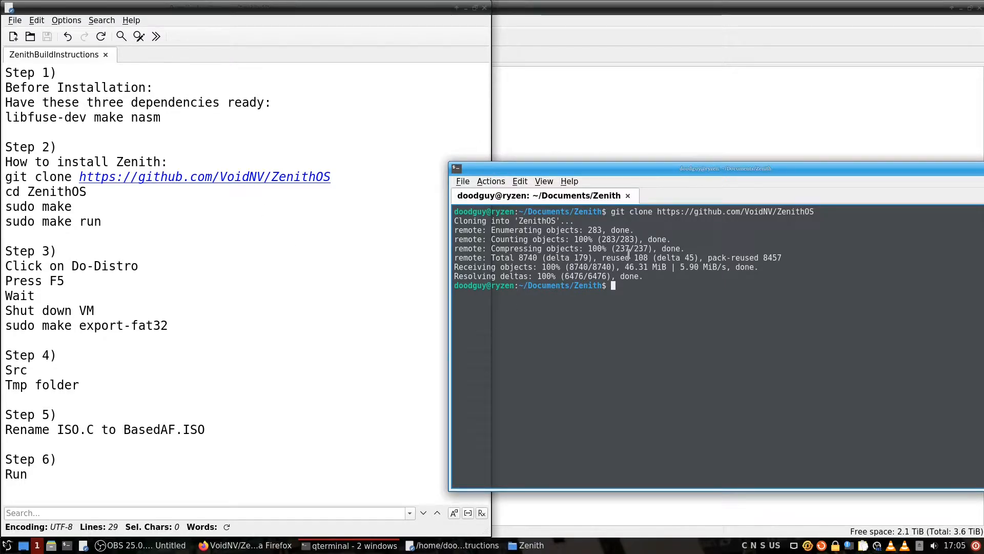
Step: Enter the ZenithOS folder, build the disk image with sudo make, and start typing sudo make run
{"action": "type", "text": "cd Zenith"}
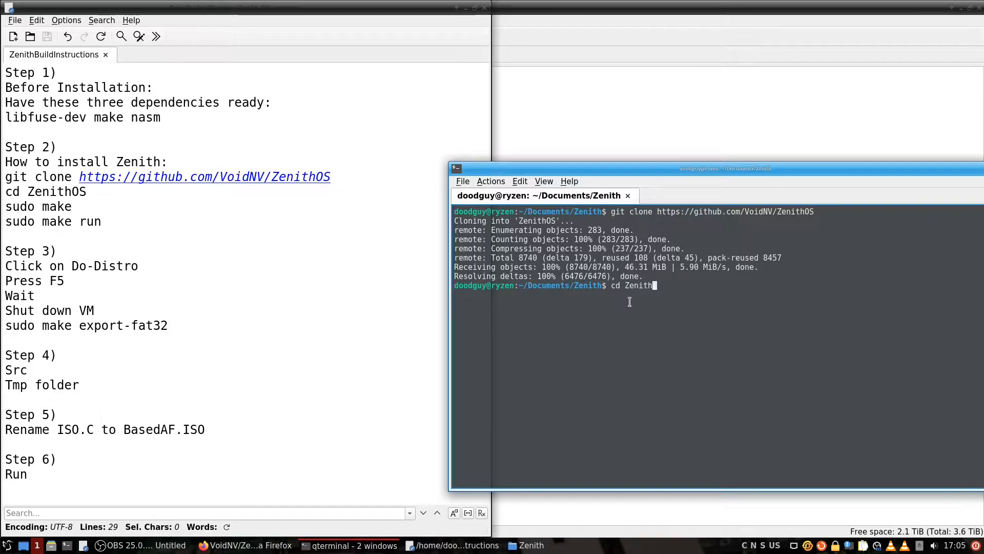
{"action": "key", "text": "Return"}
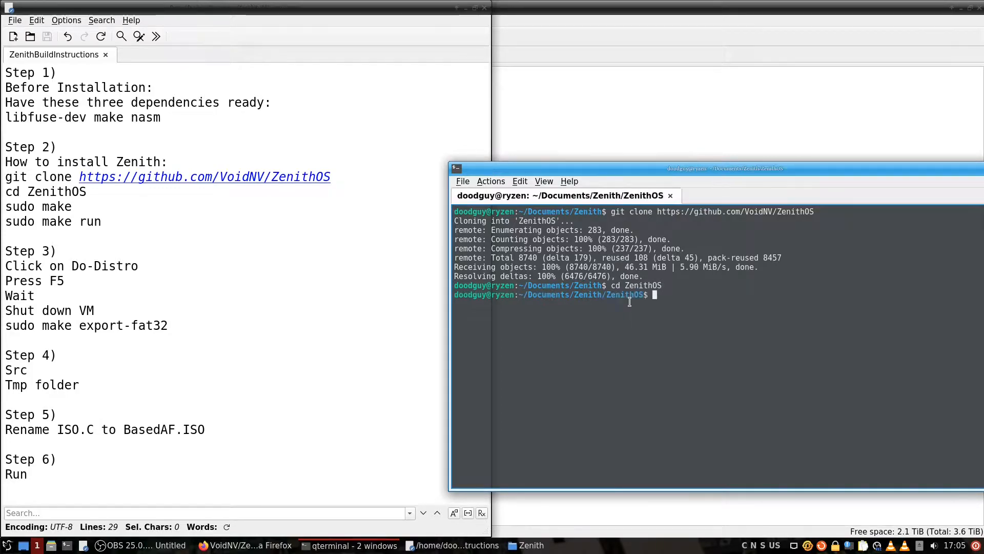
{"action": "type", "text": "s"}
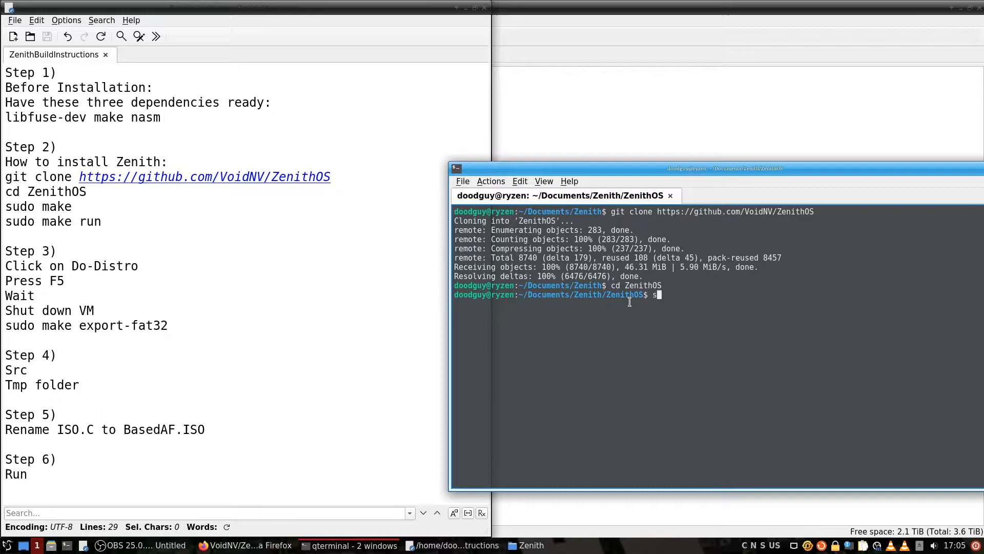
{"action": "type", "text": "udo make"}
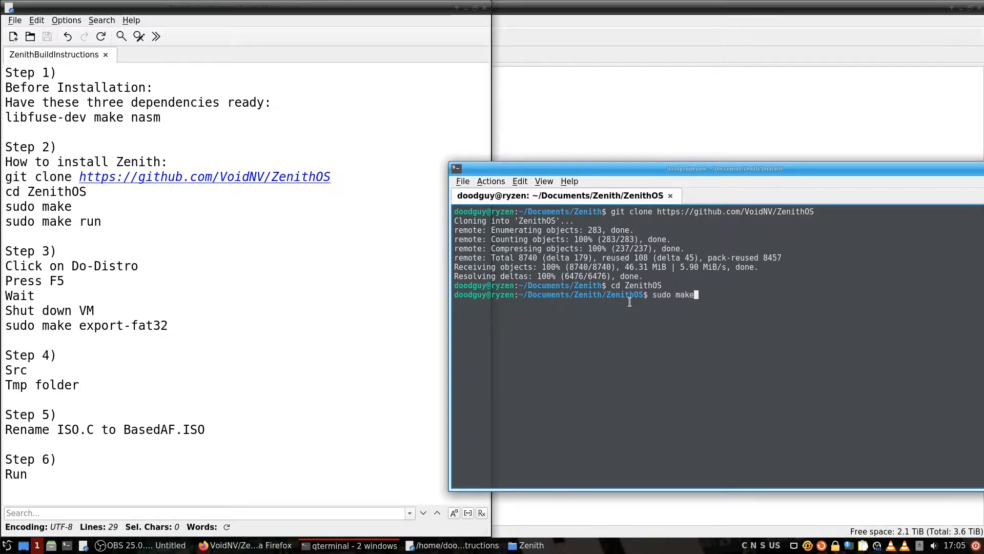
{"action": "key", "text": "Return"}
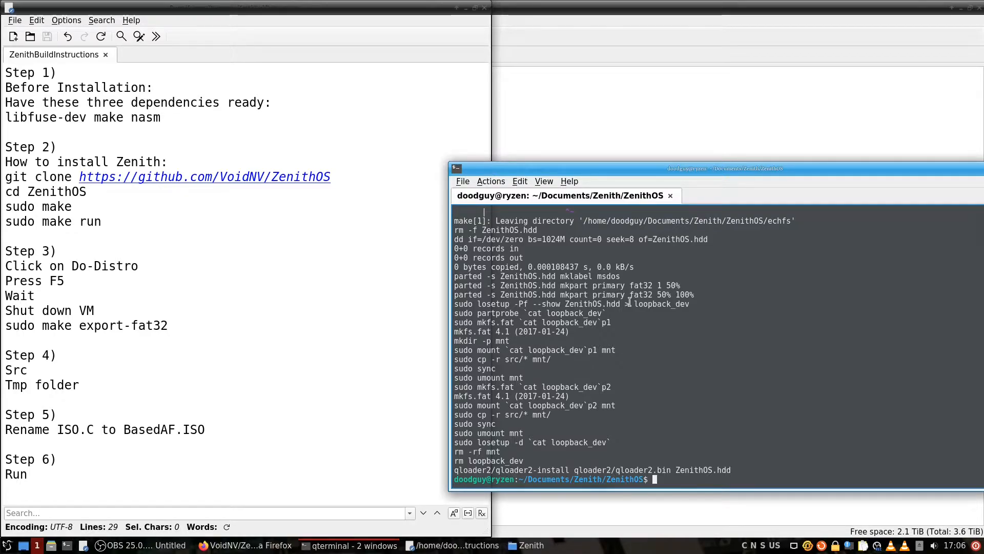
{"action": "type", "text": "sudo make r"}
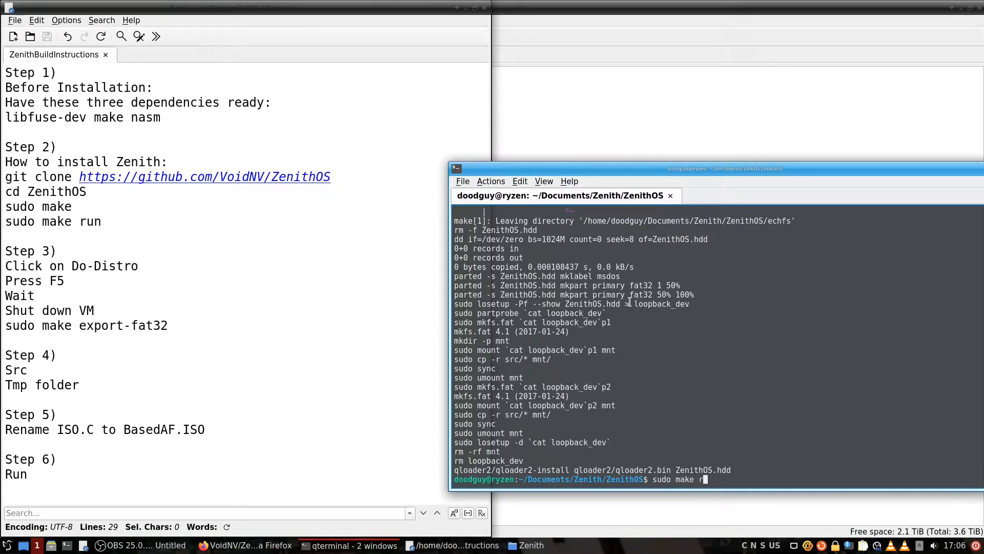
Step: Run sudo make run to boot ZenithOS.hdd in QEMU
{"action": "key", "text": "Return"}
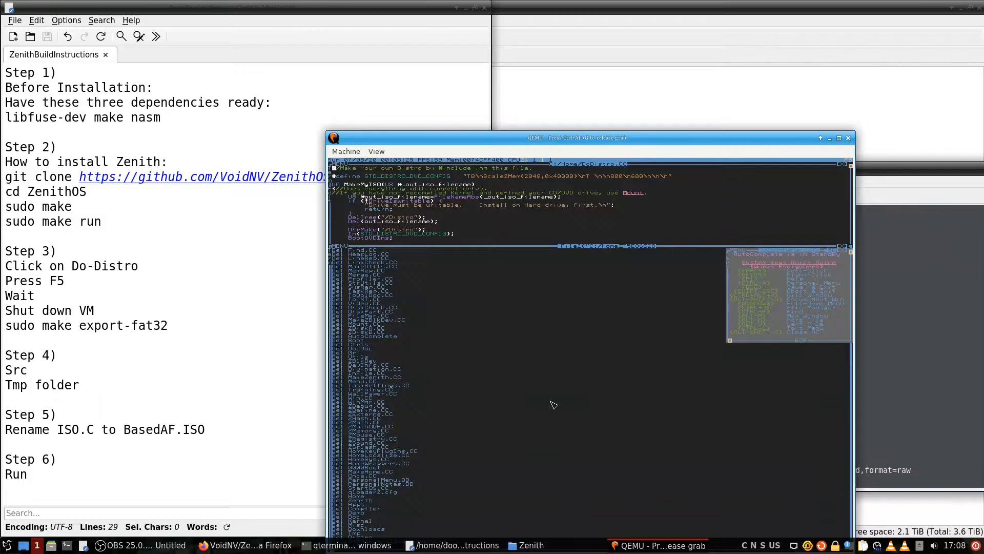
{"action": "mouse_move", "coordinate": [548, 322]}
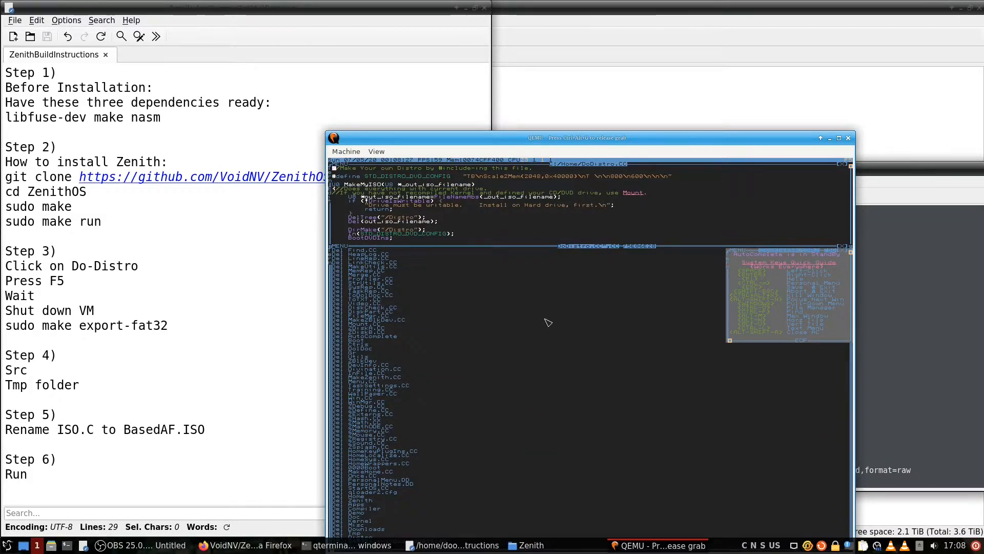
{"action": "mouse_move", "coordinate": [671, 297]}
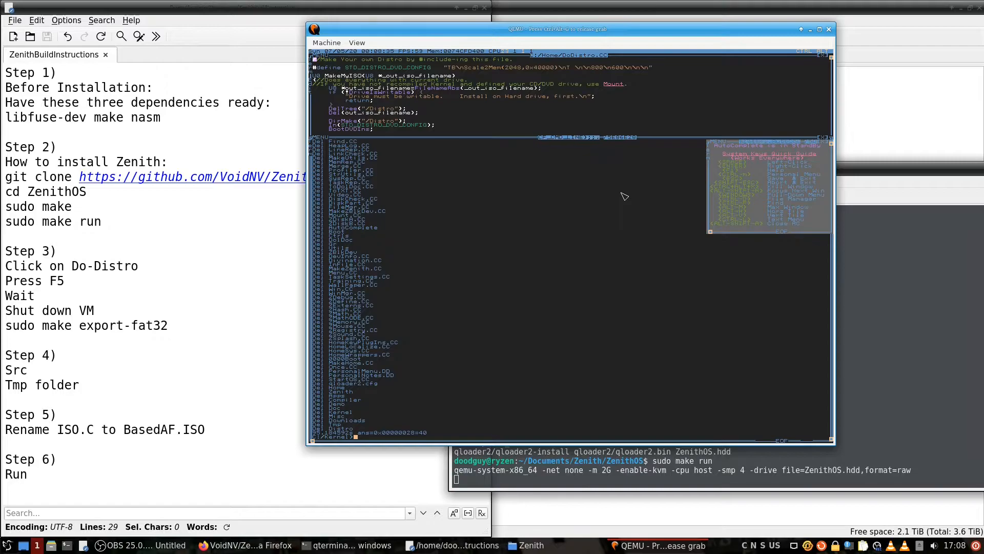
{"action": "mouse_move", "coordinate": [677, 155]}
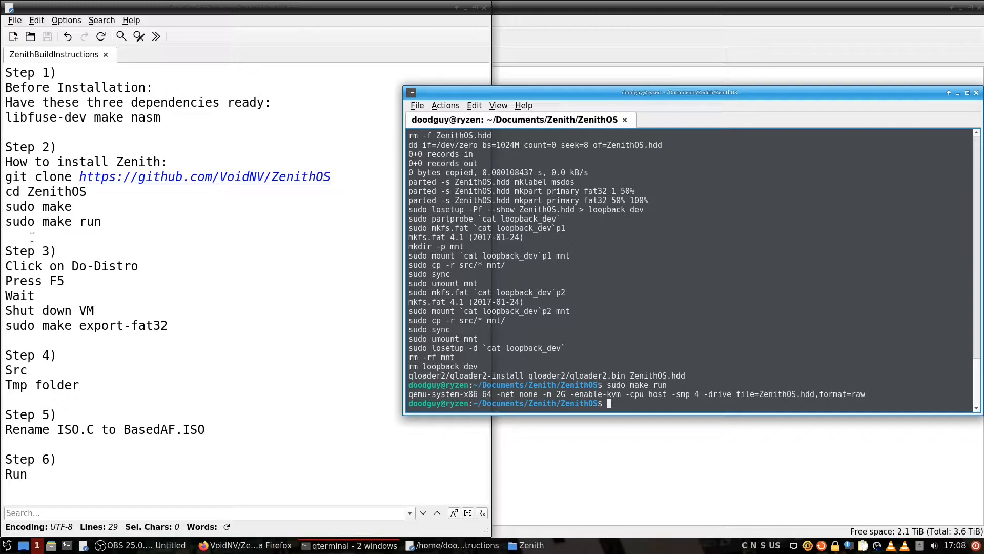
{"action": "mouse_move", "coordinate": [635, 365]}
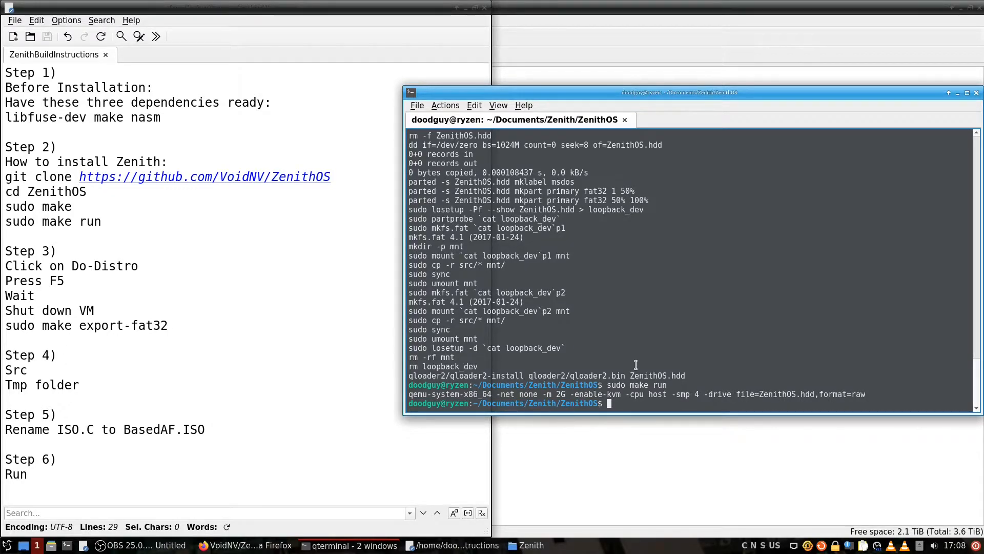
Step: Run sudo make export-fat32 to copy the image contents into src
{"action": "type", "text": "sudo"}
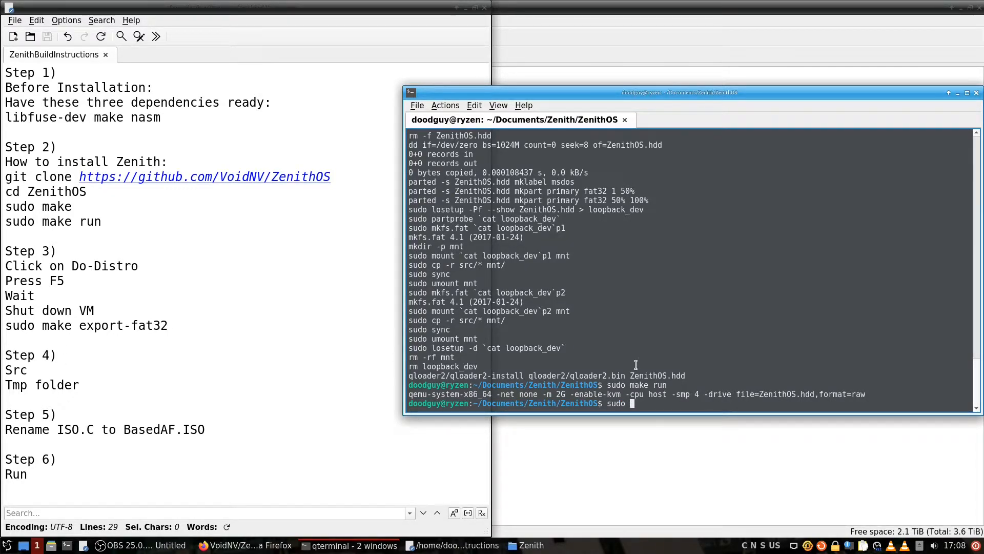
{"action": "type", "text": "make export-f"}
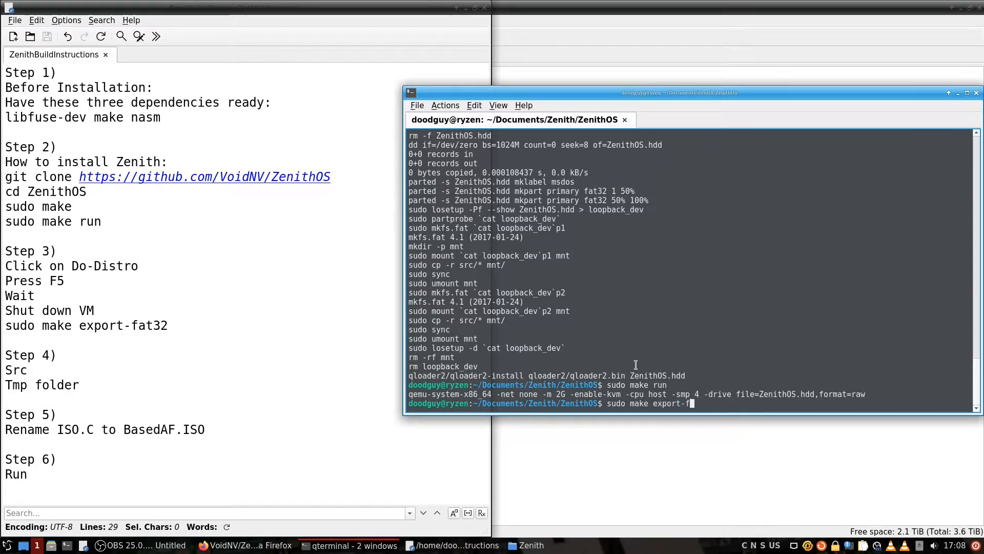
{"action": "key", "text": "Return"}
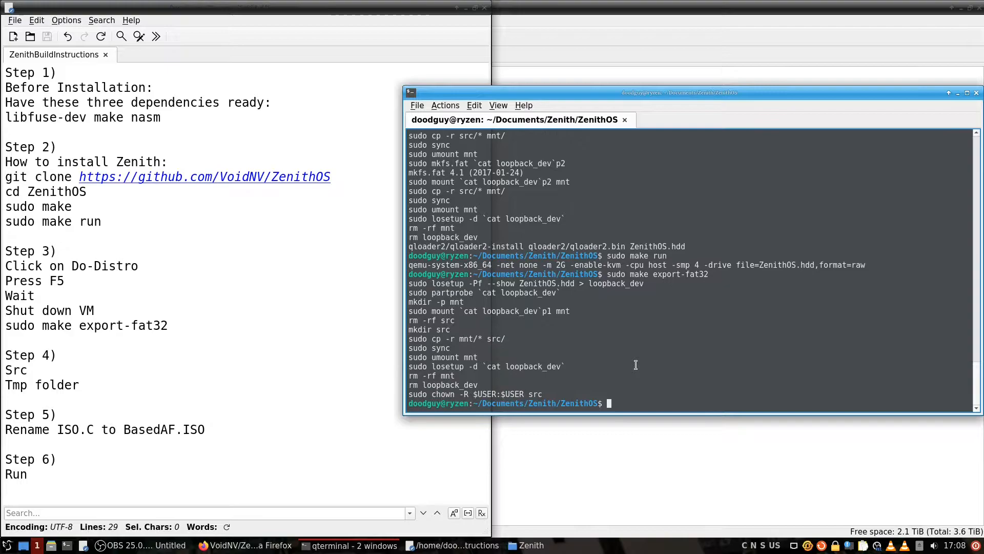
Step: Copy MyDistro.ISO.C from the ZenithOS src Tmp folder
{"action": "left_click", "coordinate": [524, 544]}
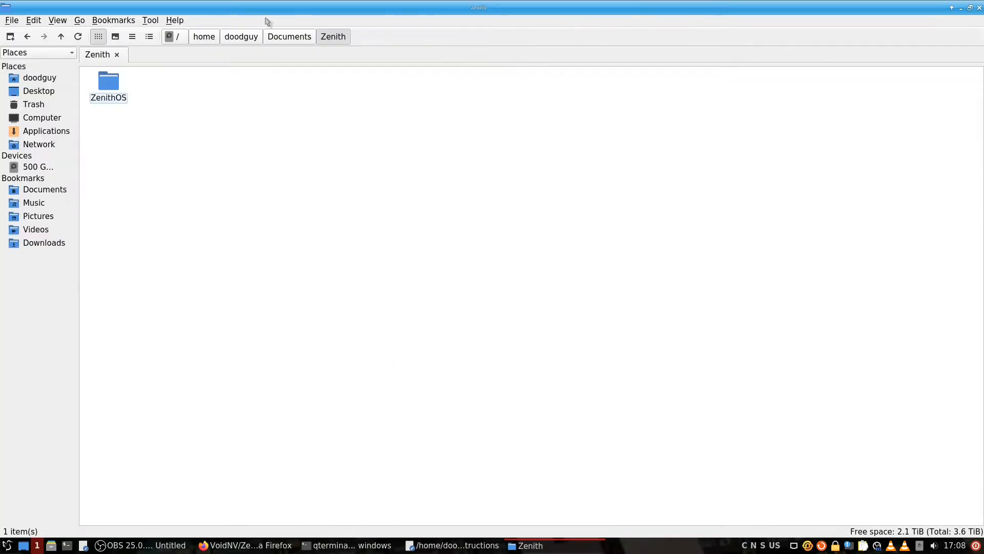
{"action": "double_click", "coordinate": [108, 81]}
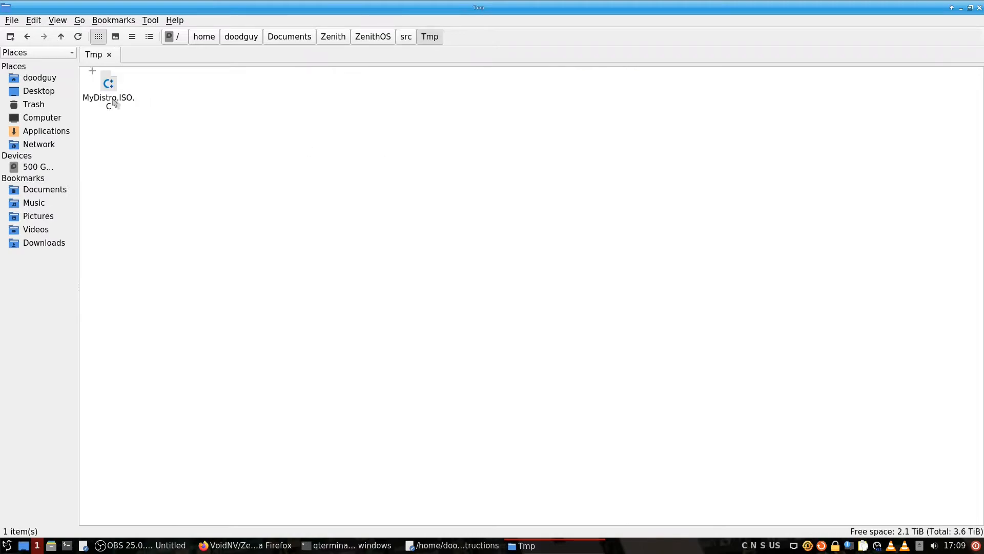
{"action": "mouse_move", "coordinate": [132, 101]}
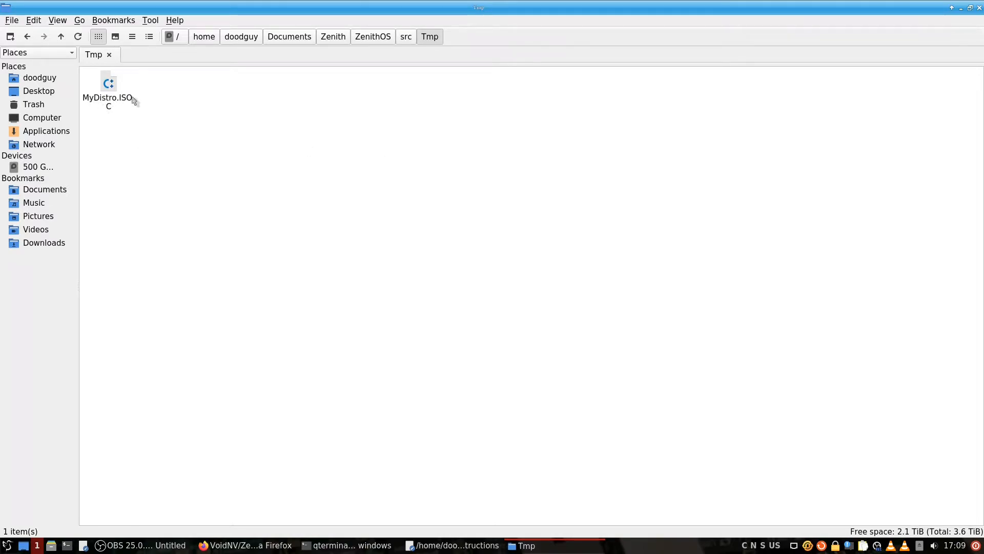
{"action": "right_click", "coordinate": [108, 94]}
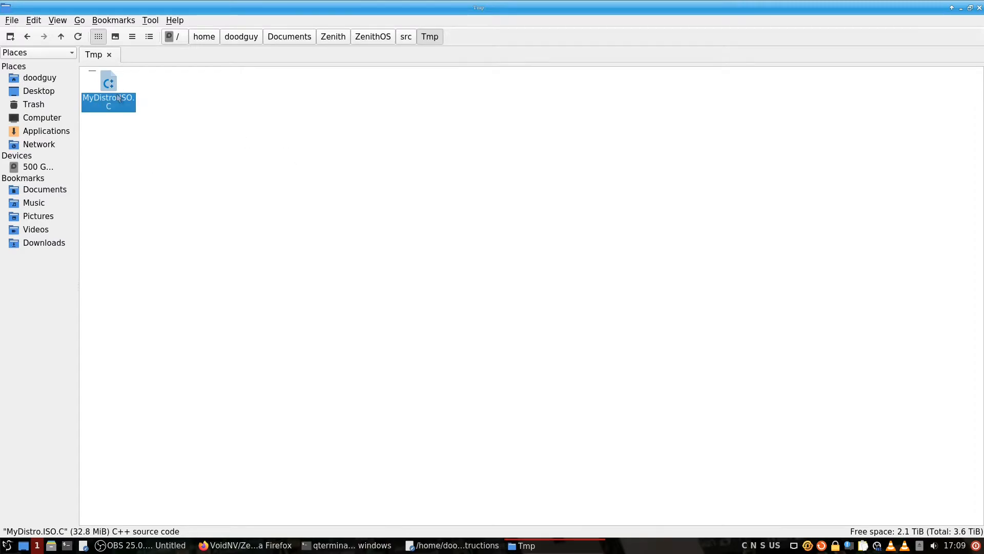
{"action": "right_click", "coordinate": [108, 100]}
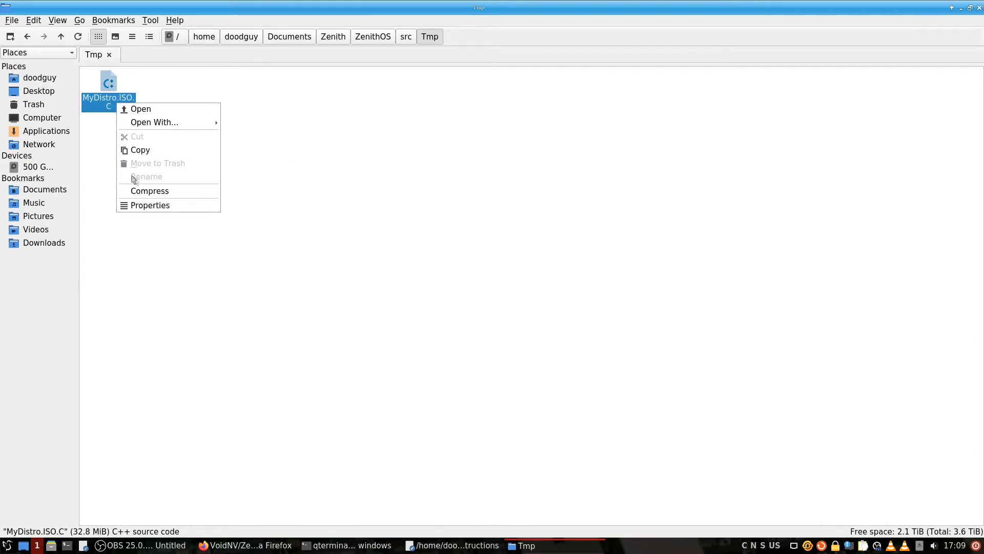
{"action": "left_click", "coordinate": [339, 149]}
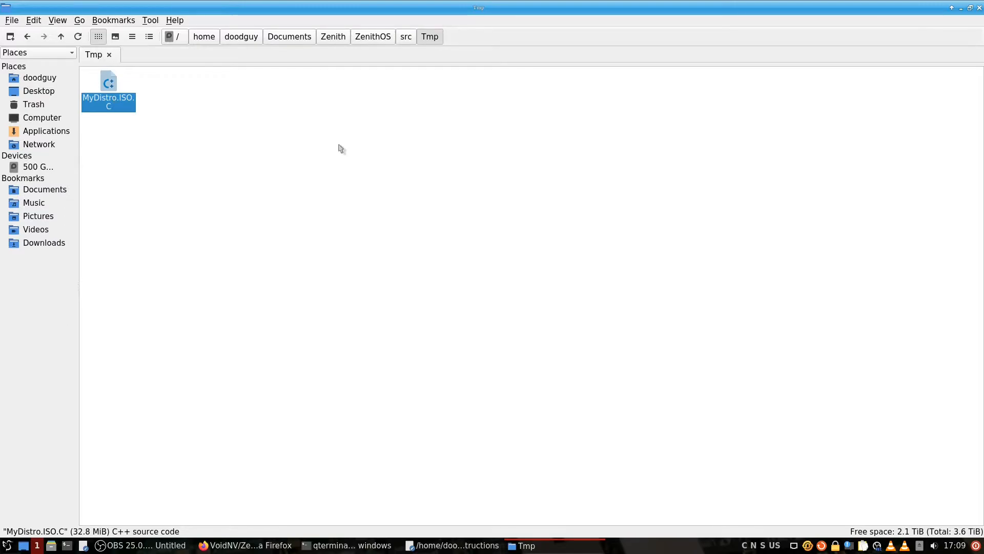
Step: Paste the file into Documents, rename it BasedAF.ISO, and launch VirtualBox
{"action": "left_click", "coordinate": [357, 464]}
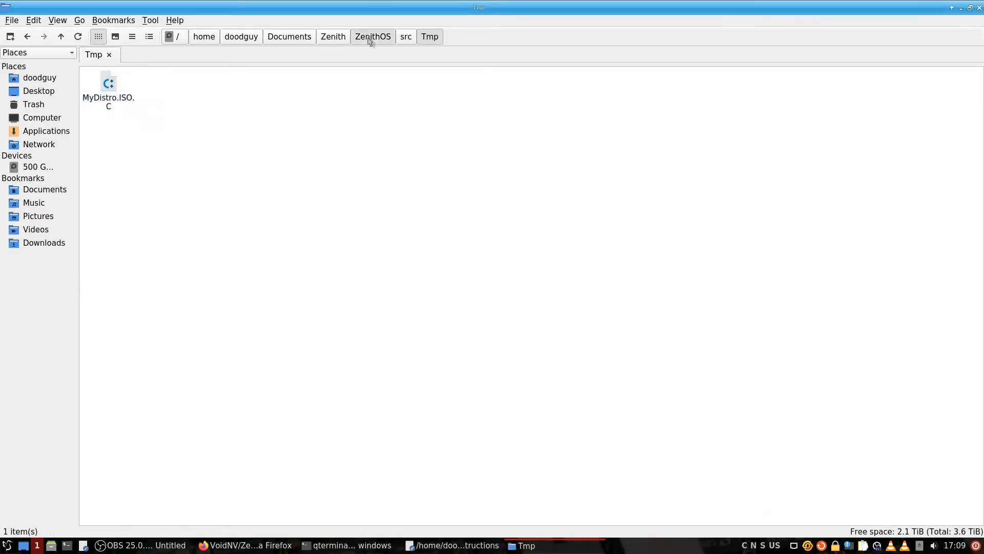
{"action": "left_click", "coordinate": [289, 36]}
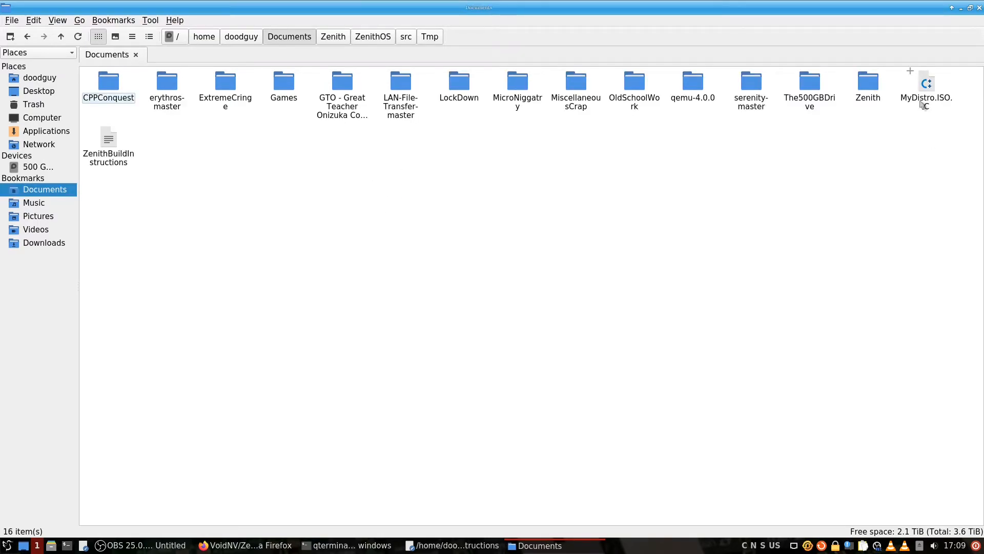
{"action": "left_click", "coordinate": [927, 80]}
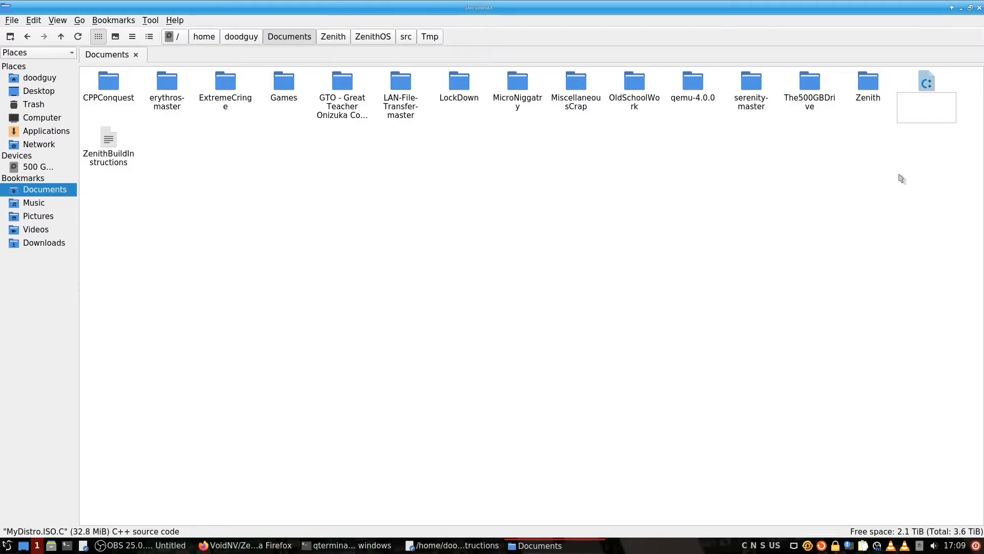
{"action": "type", "text": "BasedA"}
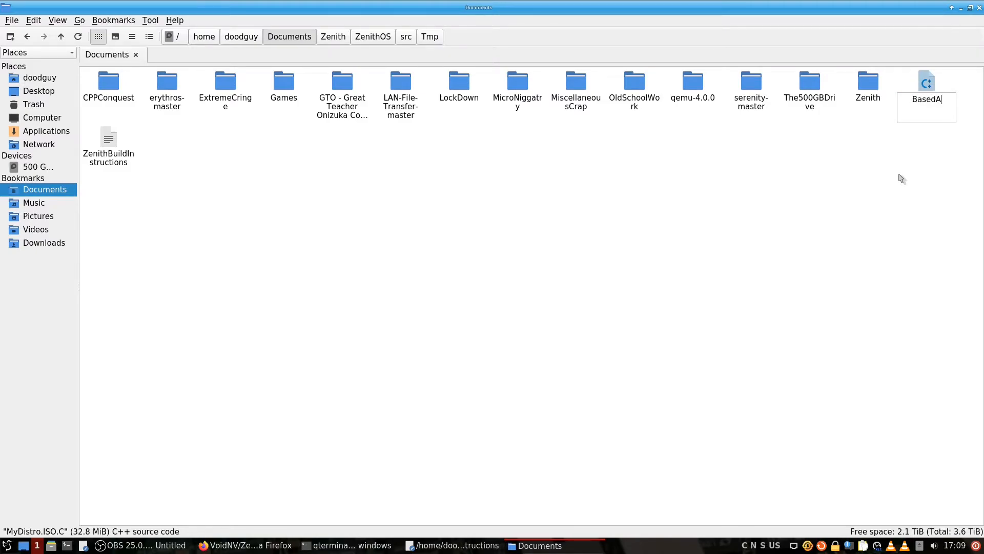
{"action": "type", "text": "F.ISO"}
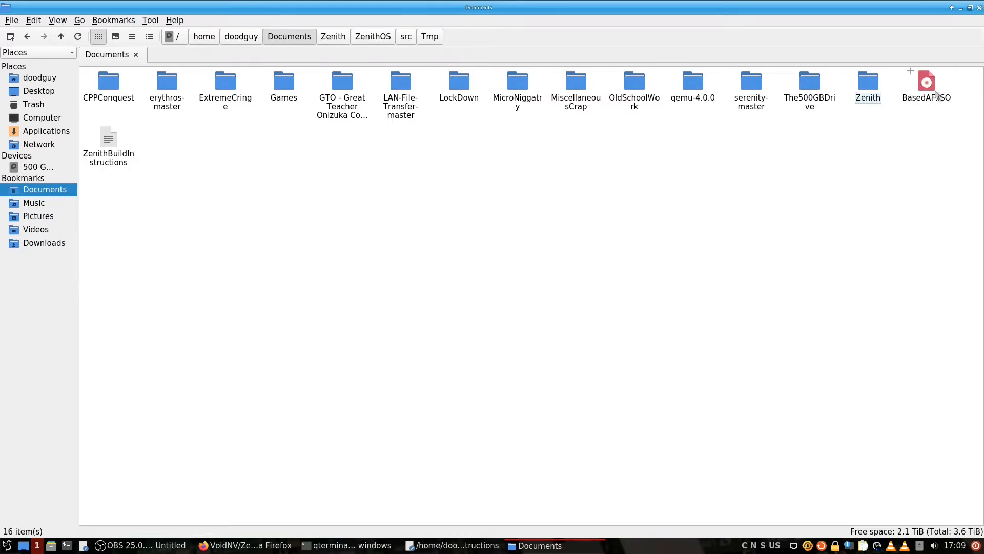
{"action": "left_click", "coordinate": [926, 81]}
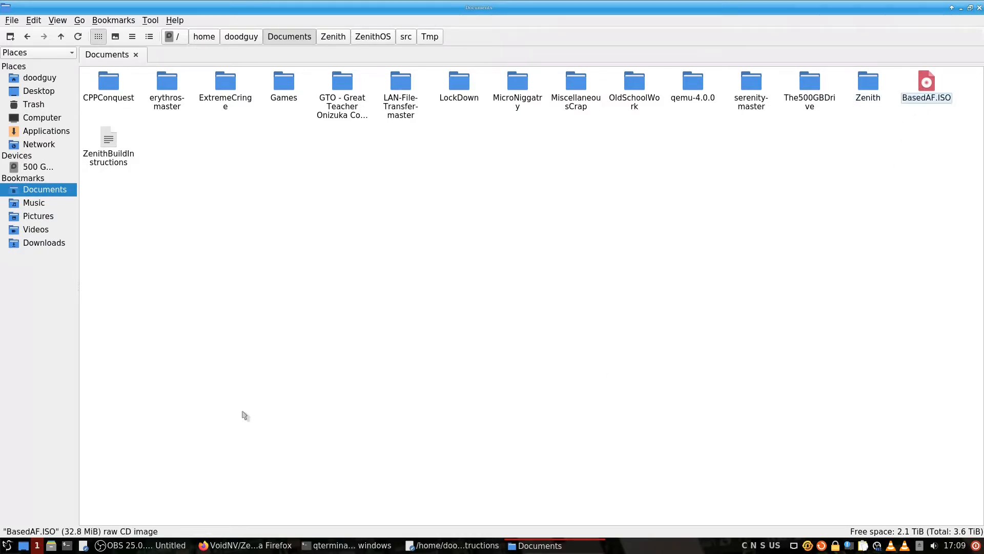
{"action": "left_click", "coordinate": [459, 452]}
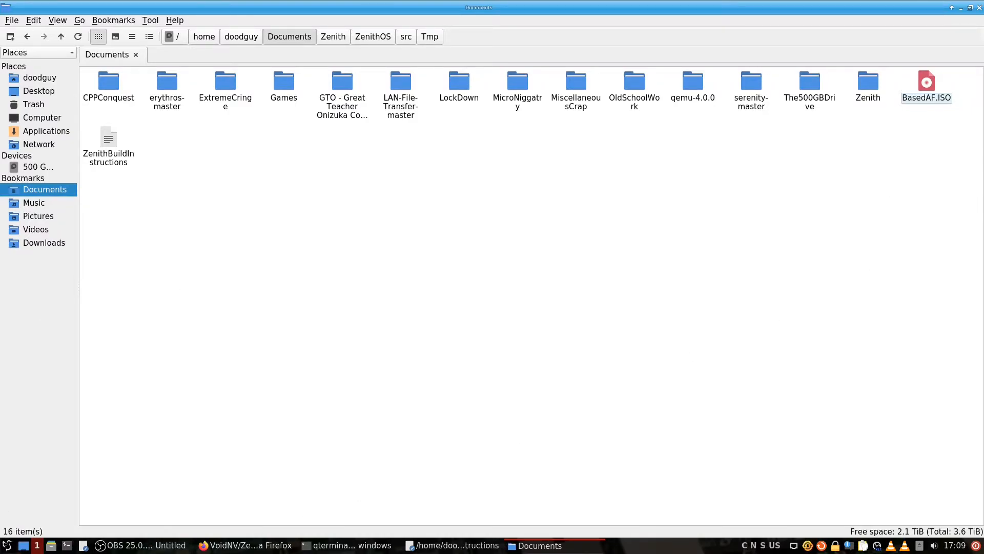
{"action": "left_click", "coordinate": [8, 545]}
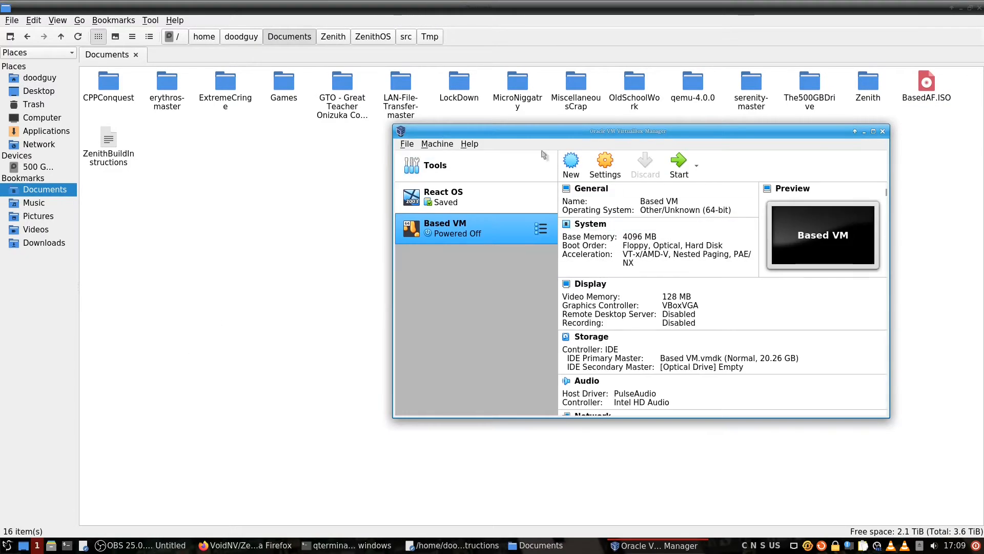
Step: Start a new virtual machine named Based The Squel after the folder-exists warning
{"action": "left_click", "coordinate": [570, 165]}
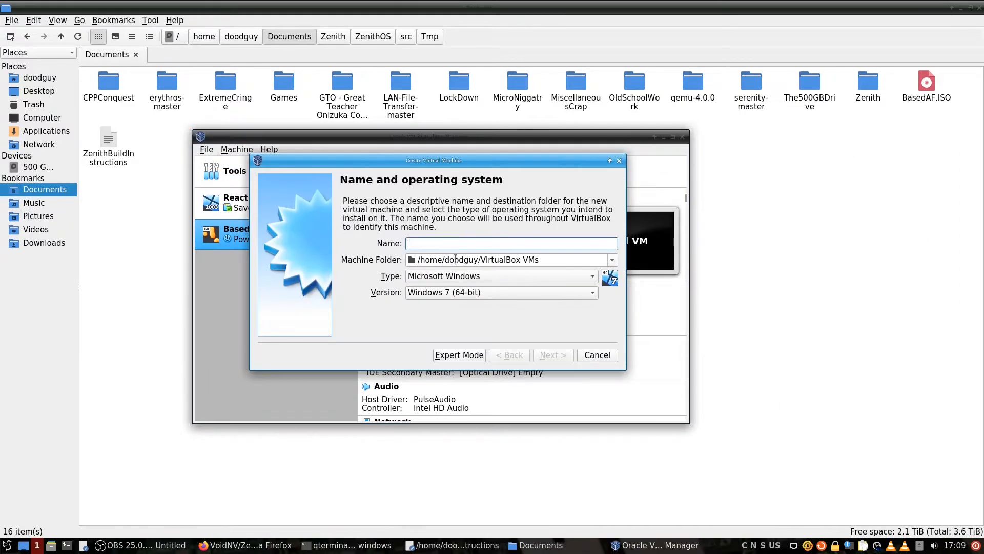
{"action": "type", "text": "Based"}
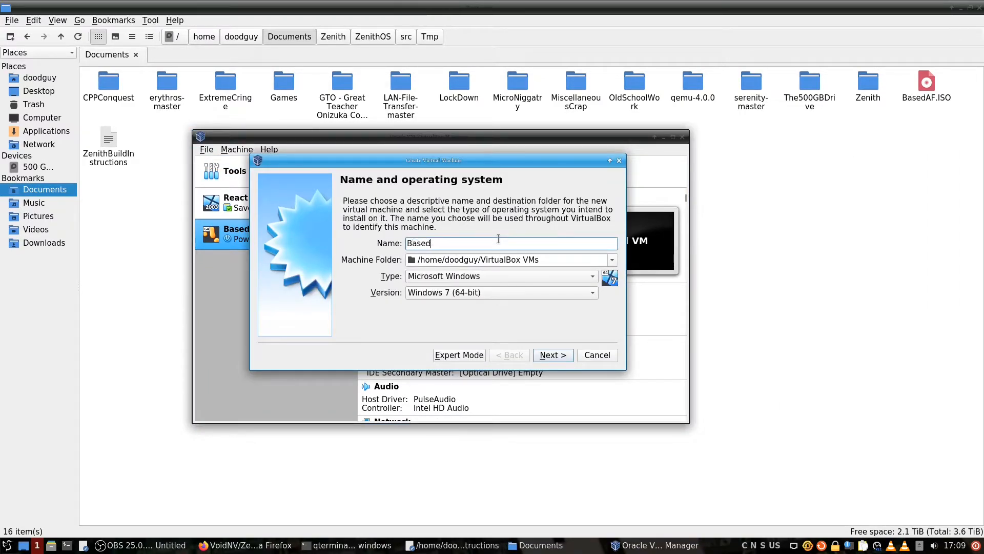
{"action": "type", "text": "VM"}
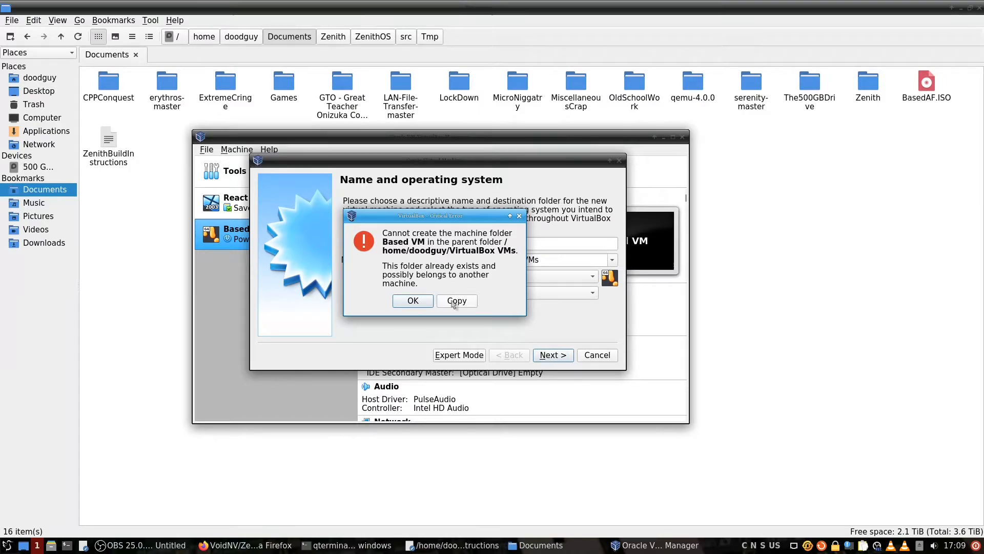
{"action": "left_click", "coordinate": [412, 301]}
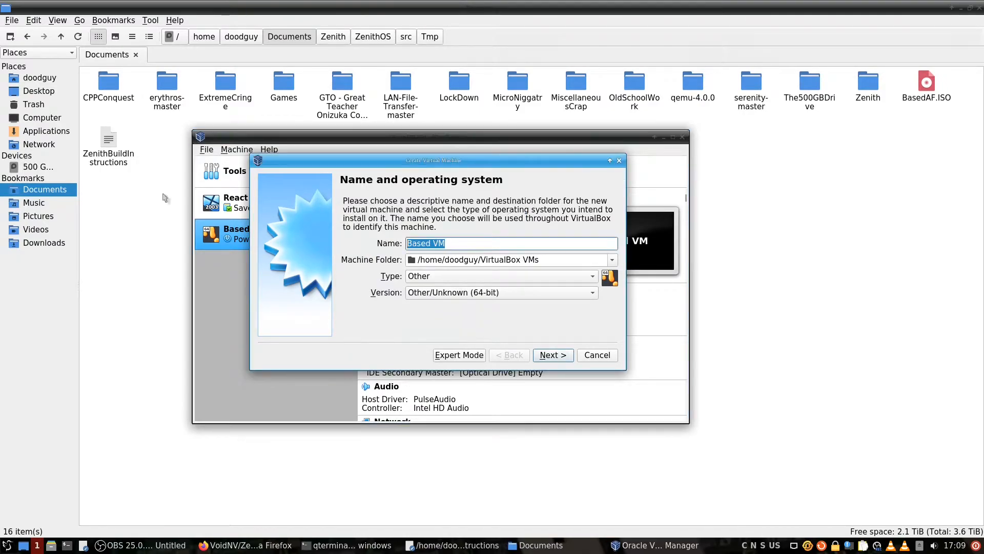
{"action": "type", "text": "Based Th"}
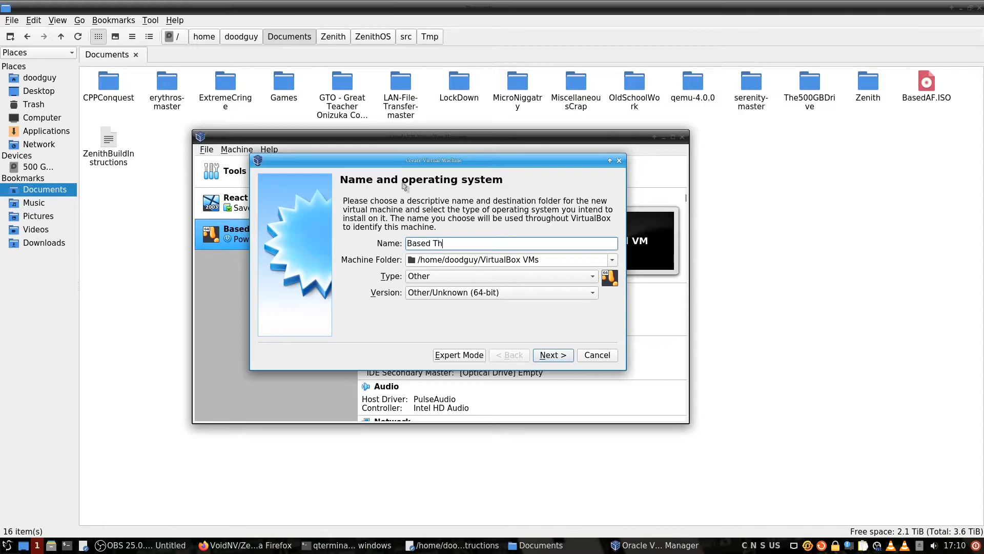
{"action": "type", "text": "e Squel"}
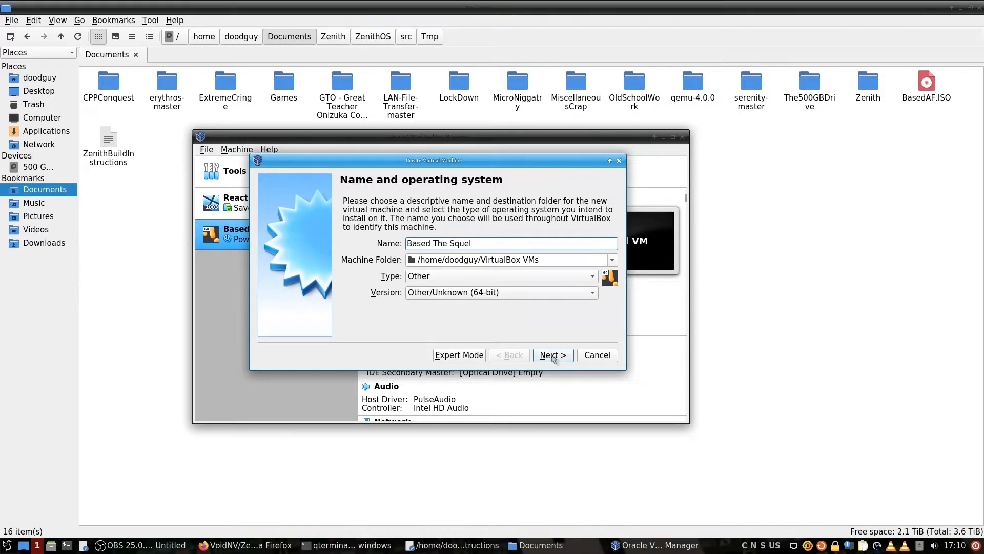
Step: Keep the default memory and create a new 2.00 GB virtual hard disk
{"action": "left_click", "coordinate": [552, 355]}
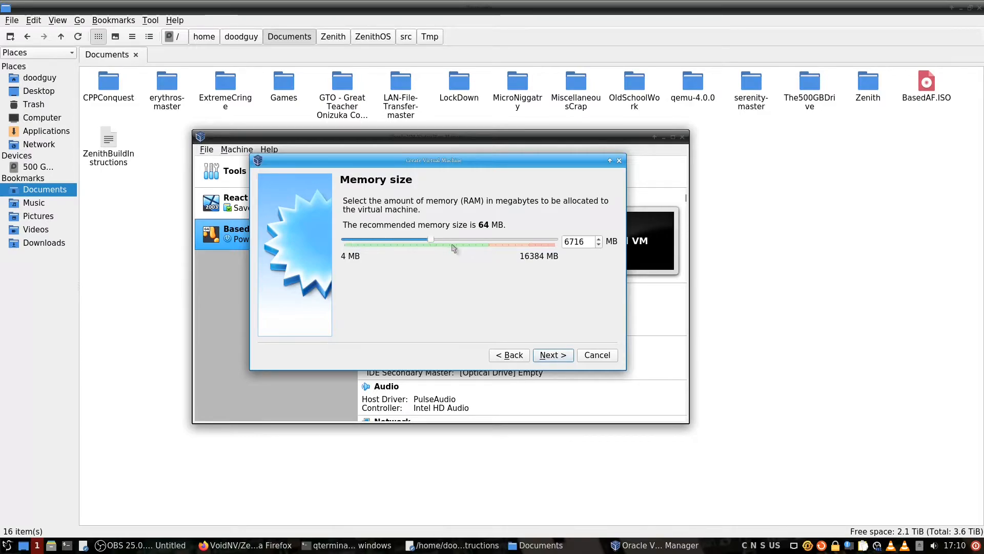
{"action": "left_click", "coordinate": [553, 354]}
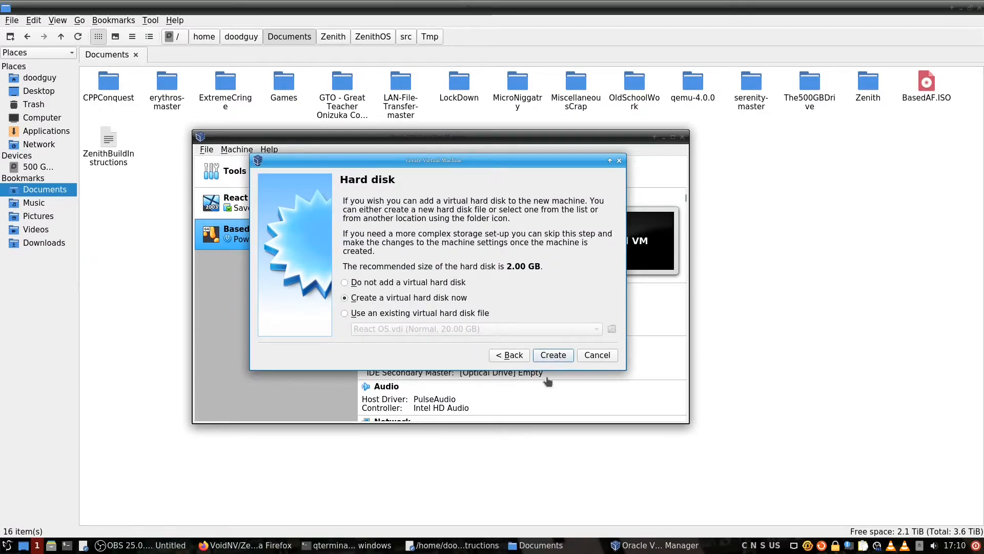
{"action": "left_click", "coordinate": [551, 354]}
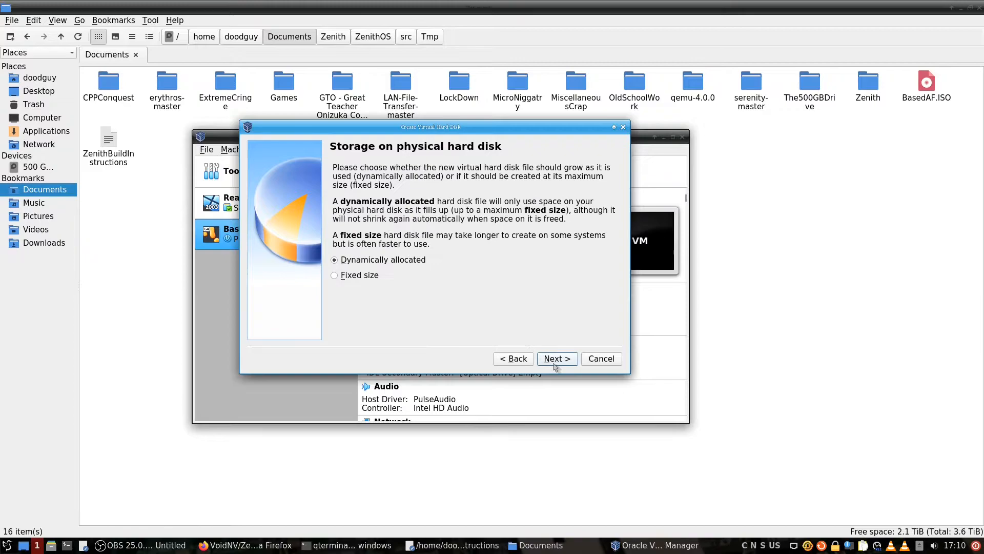
{"action": "left_click", "coordinate": [555, 358]}
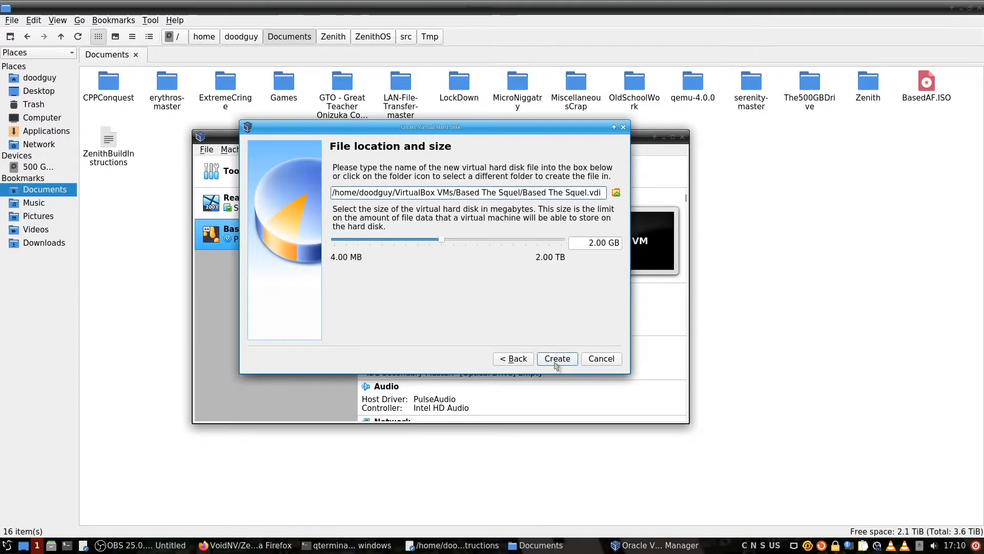
{"action": "left_click", "coordinate": [556, 358]}
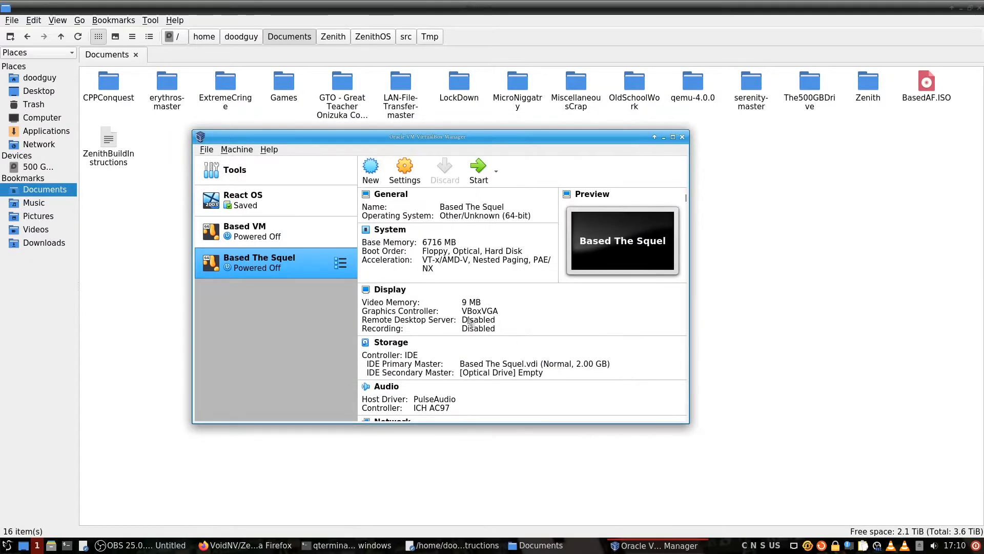
Step: Attach BasedAF.ISO to Based The Squel's empty optical drive in Storage settings
{"action": "left_click", "coordinate": [403, 170]}
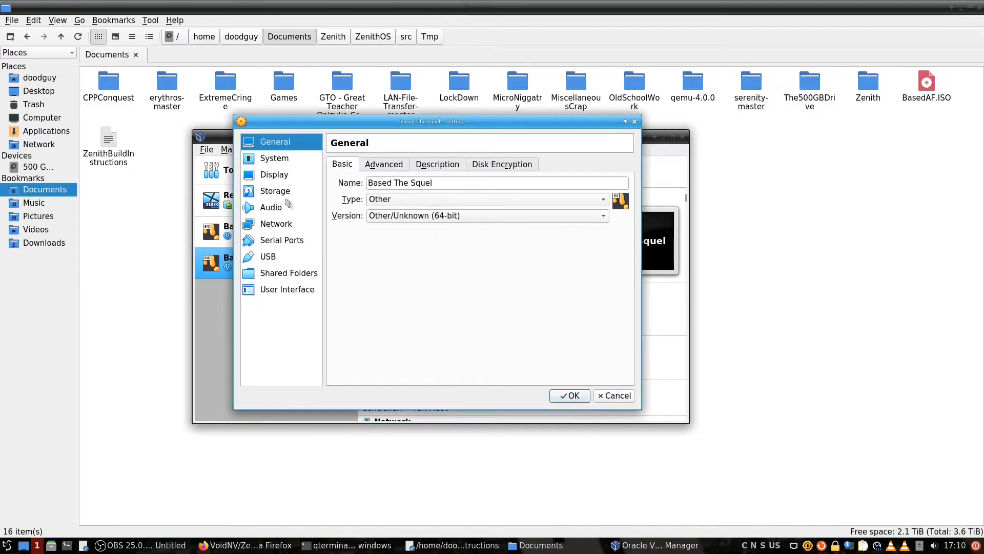
{"action": "left_click", "coordinate": [275, 191]}
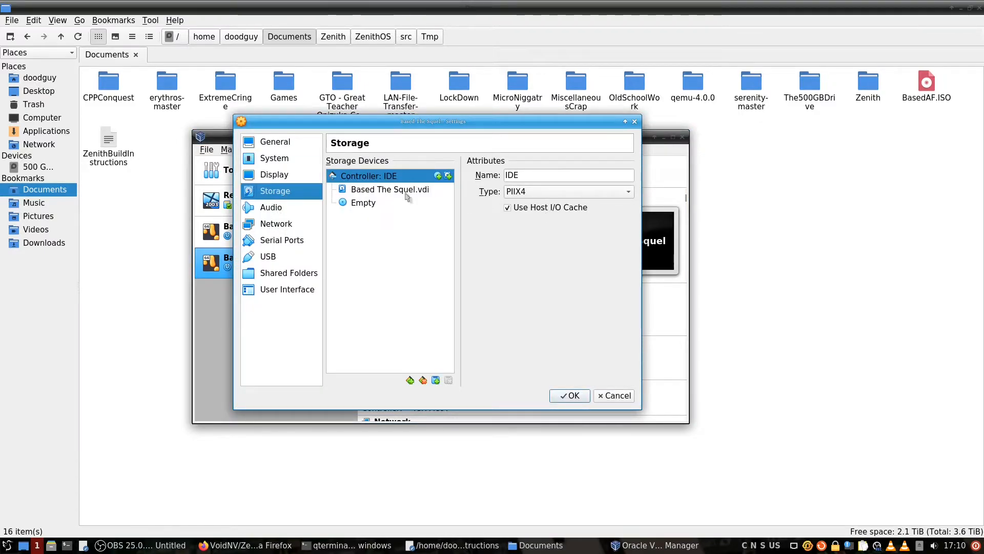
{"action": "left_click", "coordinate": [363, 202]}
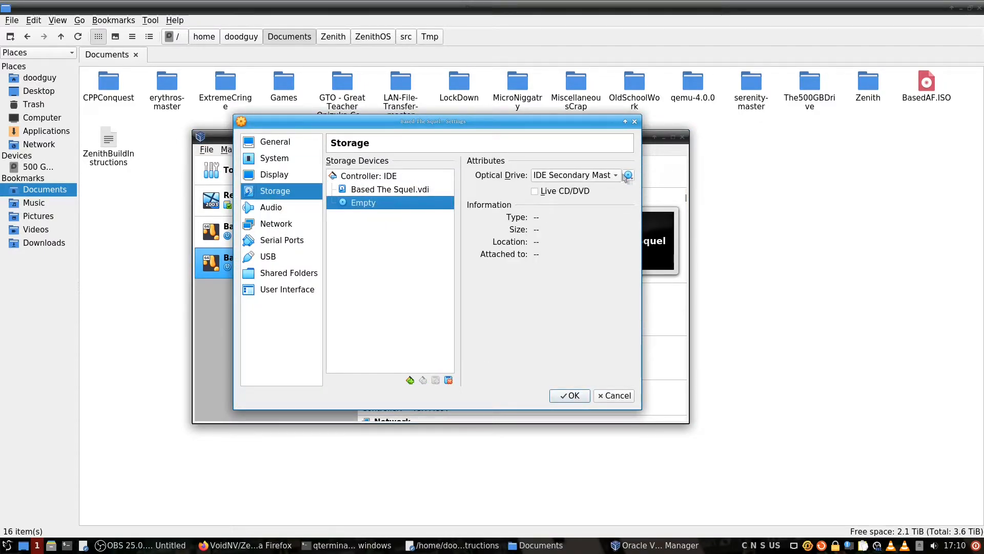
{"action": "left_click", "coordinate": [627, 175]}
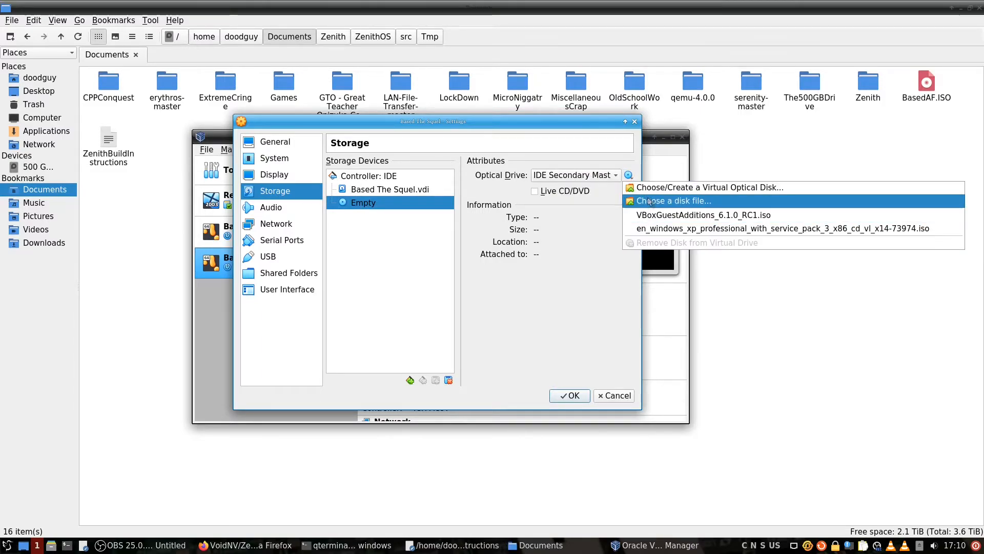
{"action": "left_click", "coordinate": [672, 201]}
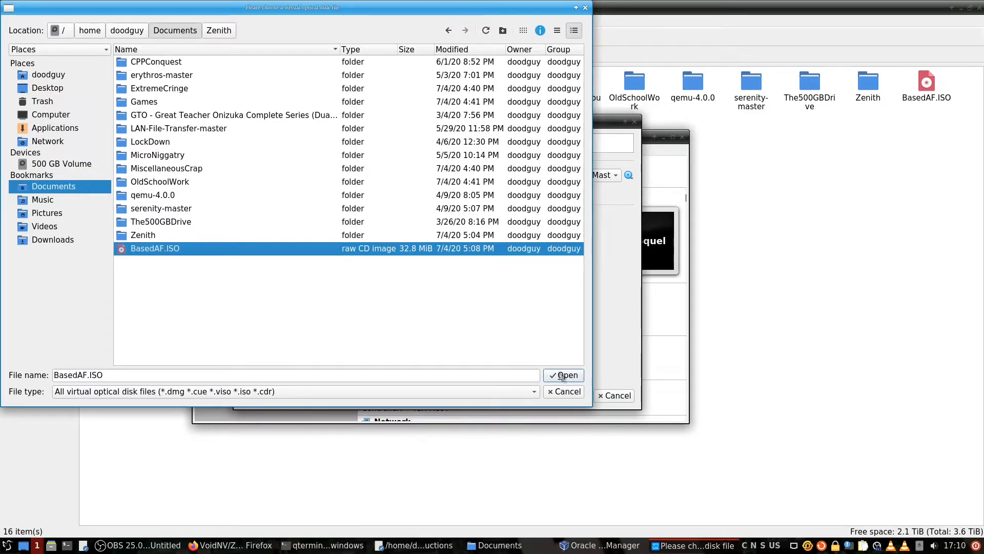
{"action": "left_click", "coordinate": [563, 375]}
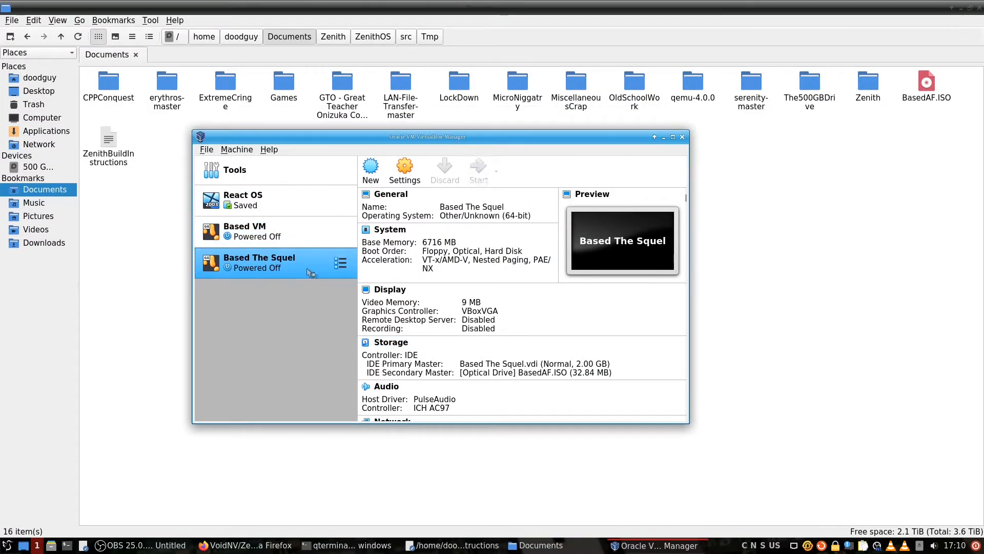
Step: Boot Based The Squel from BasedAF.ISO, install ZenithOS, then close the VM window
{"action": "left_click", "coordinate": [478, 170]}
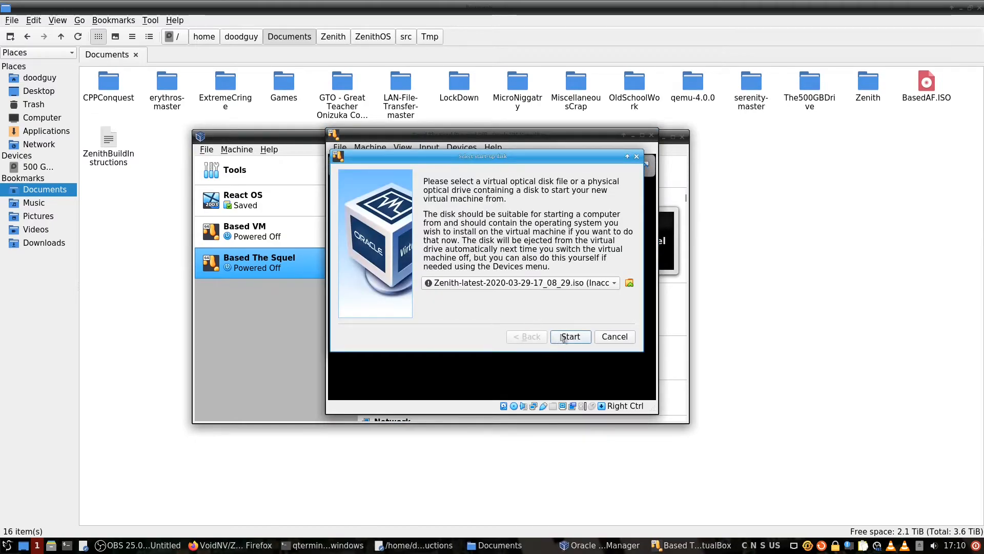
{"action": "left_click", "coordinate": [618, 282]}
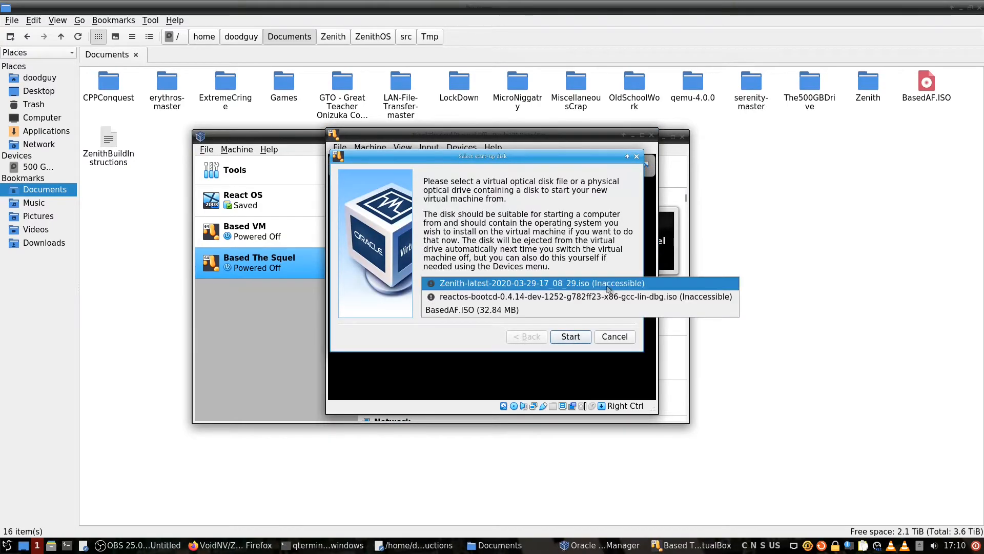
{"action": "left_click", "coordinate": [472, 310]}
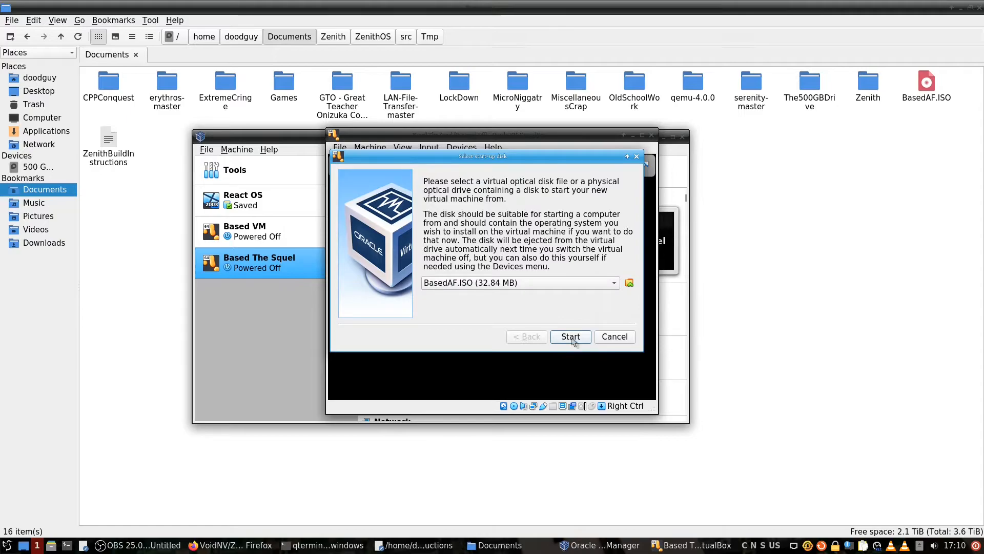
{"action": "left_click", "coordinate": [570, 336]}
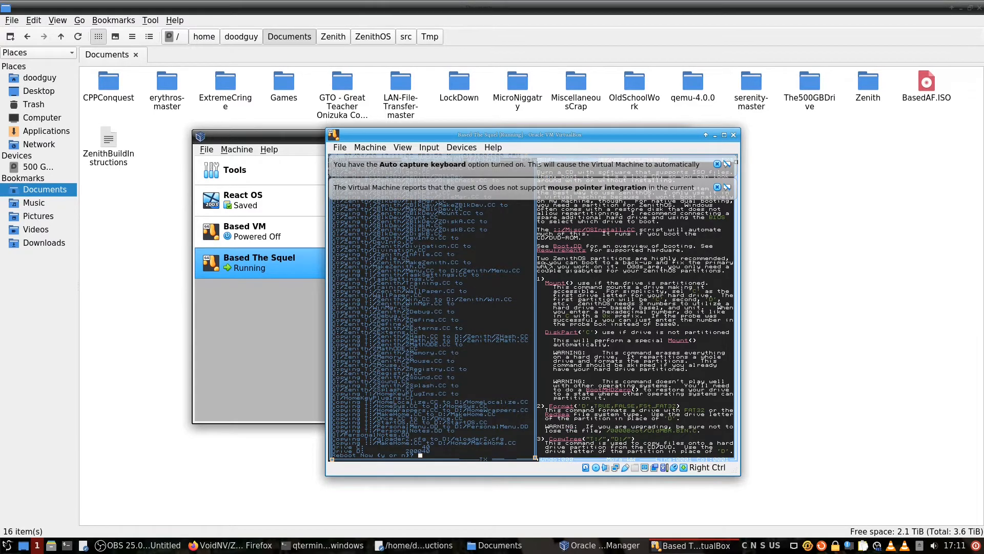
{"action": "mouse_move", "coordinate": [643, 241]}
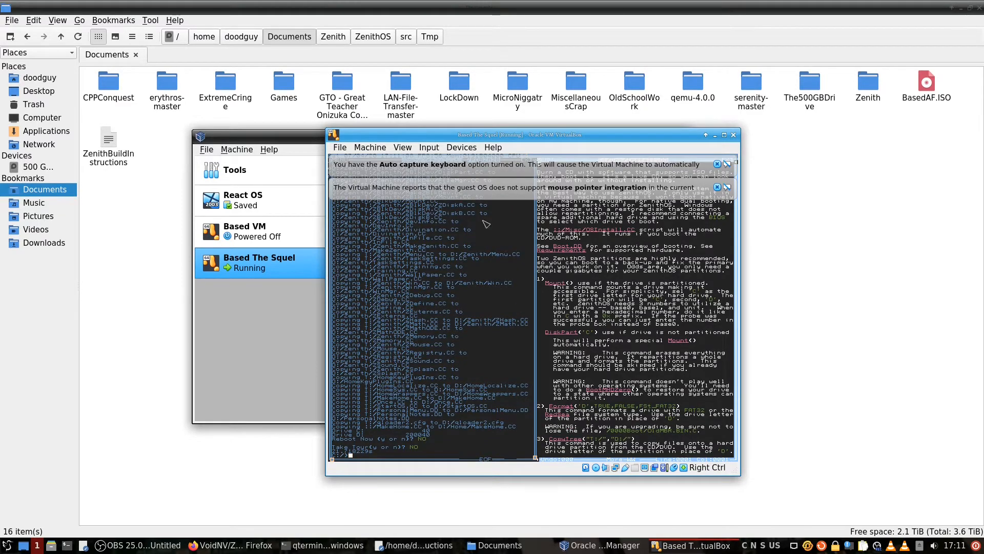
{"action": "mouse_move", "coordinate": [455, 225]}
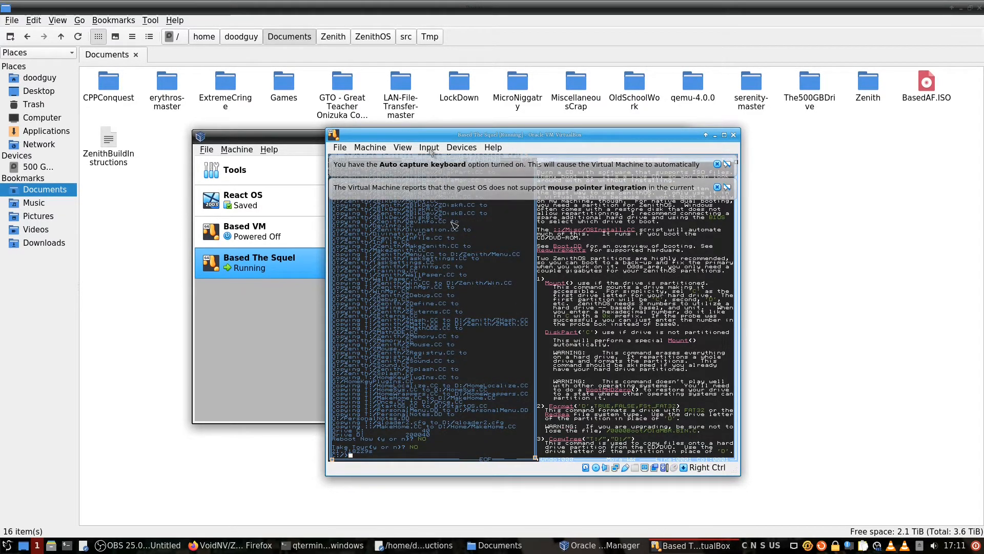
{"action": "mouse_move", "coordinate": [478, 308]}
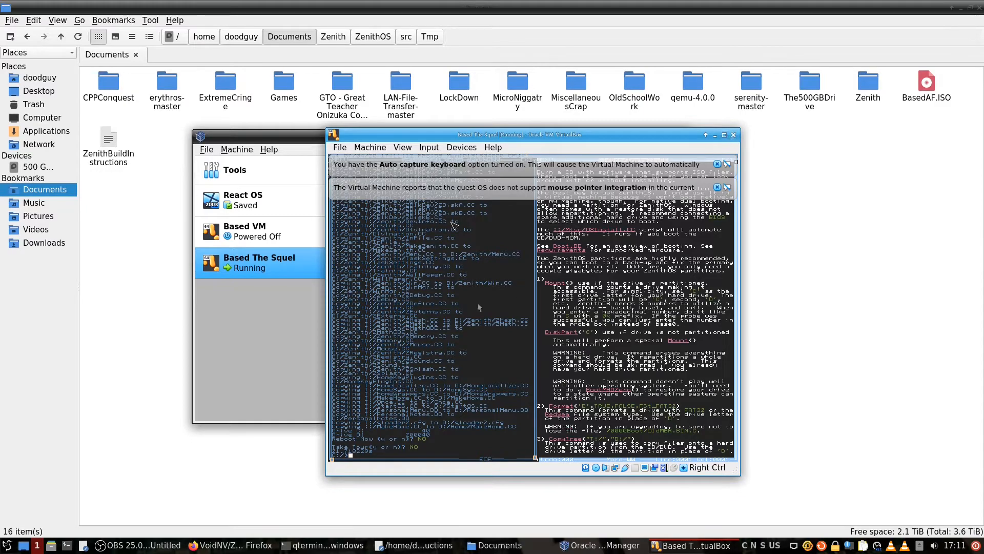
{"action": "left_click", "coordinate": [732, 134]}
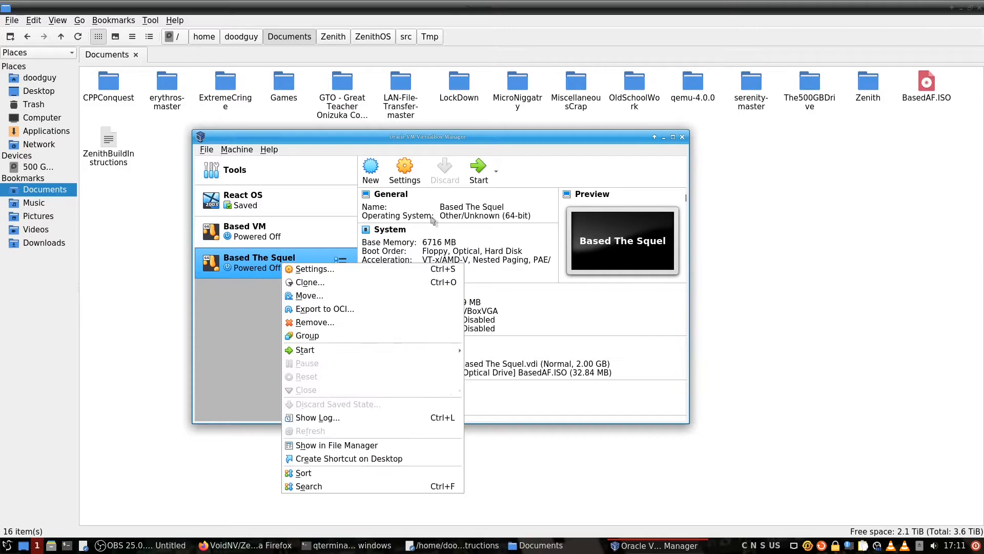
Step: Detach the BasedAF.ISO optical drive from Based The Squel's storage and save the settings
{"action": "left_click", "coordinate": [314, 268]}
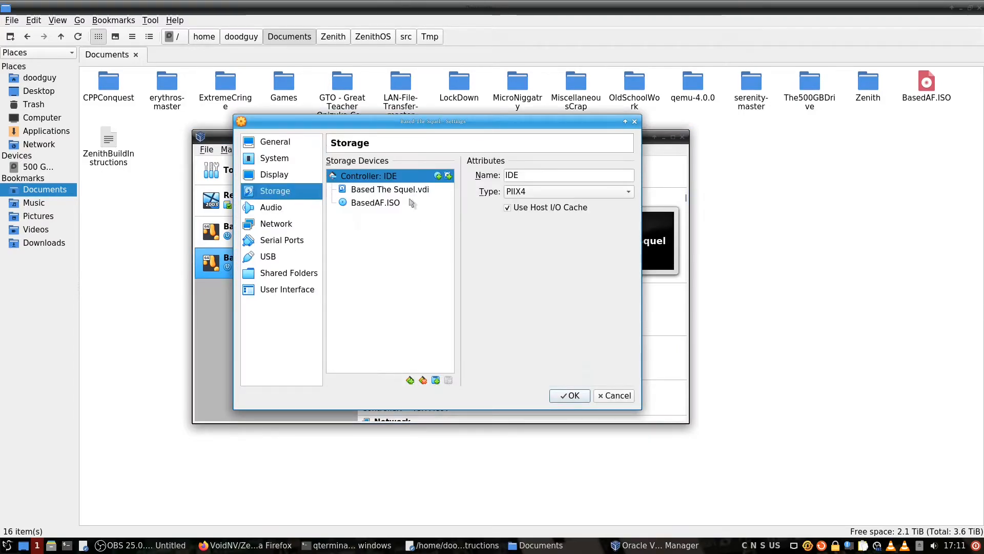
{"action": "left_click", "coordinate": [375, 201]}
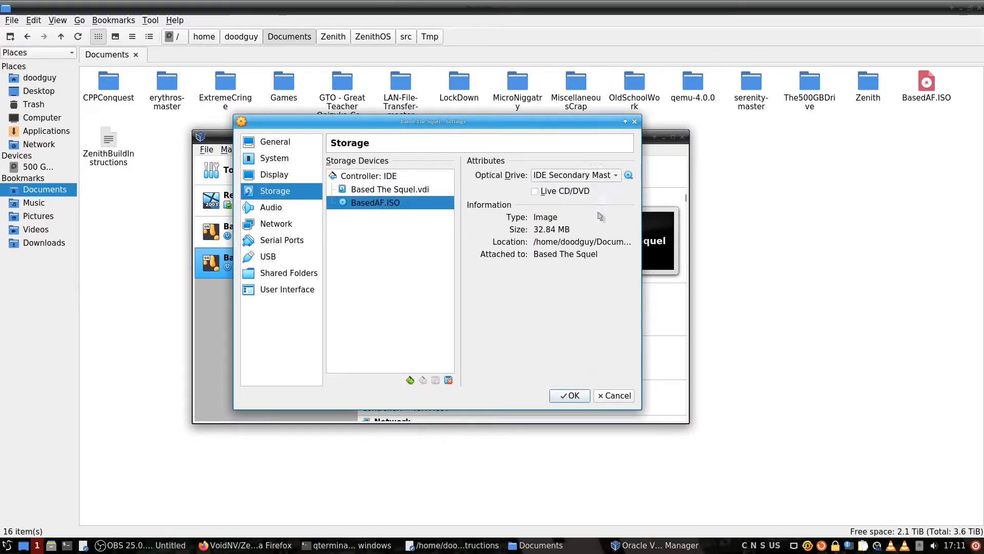
{"action": "left_click", "coordinate": [423, 379]}
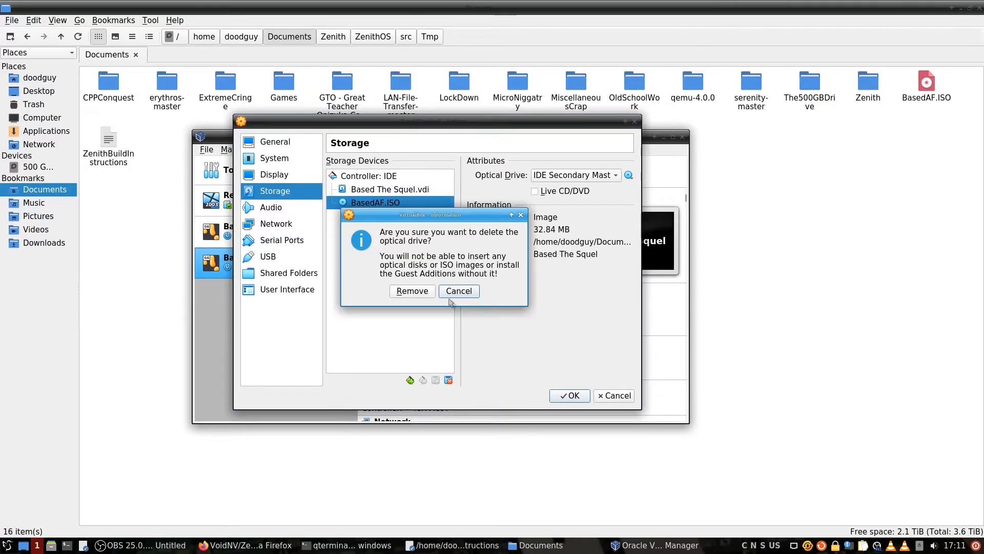
{"action": "left_click", "coordinate": [411, 290]}
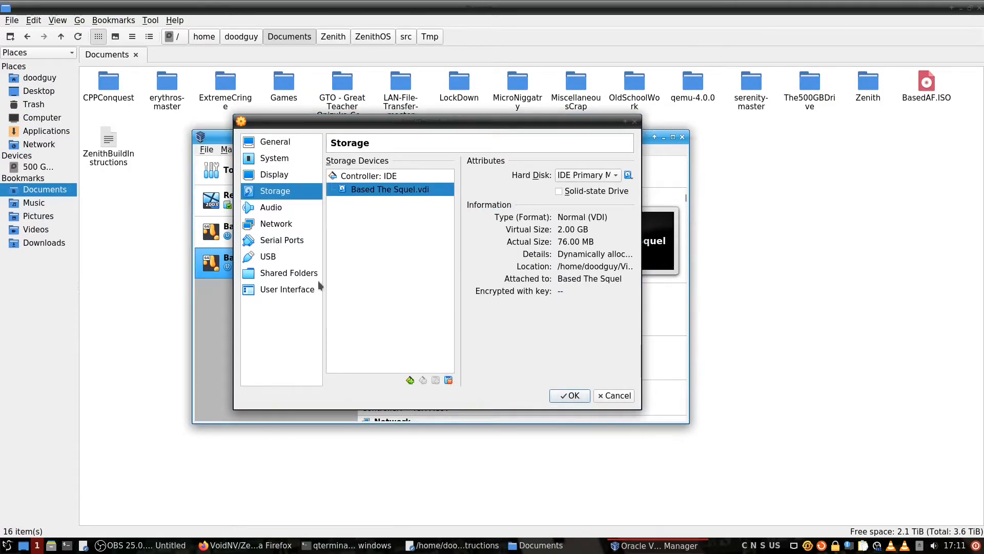
{"action": "left_click", "coordinate": [569, 396]}
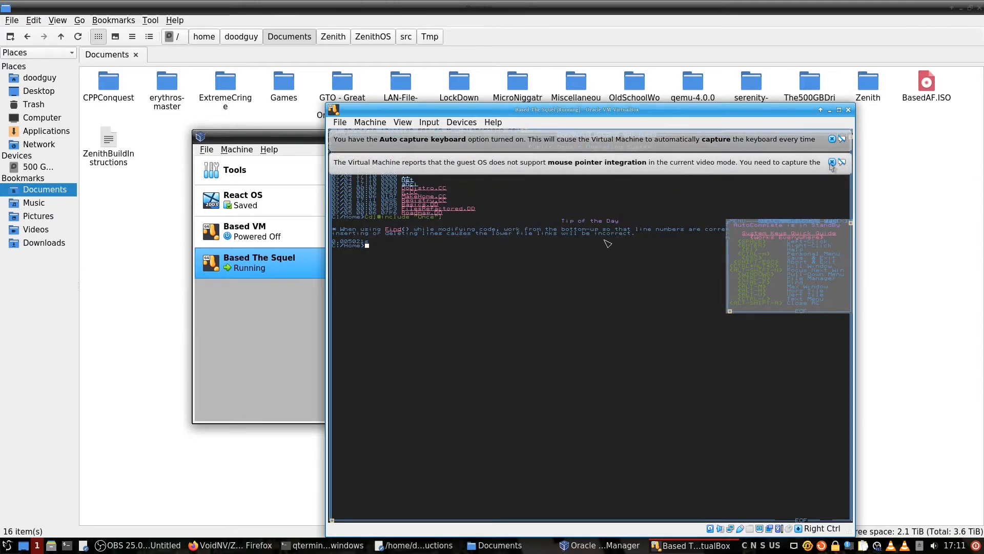
Step: Dismiss the keyboard auto-capture notice while ZenithOS boots from the hard disk
{"action": "left_click", "coordinate": [832, 162]}
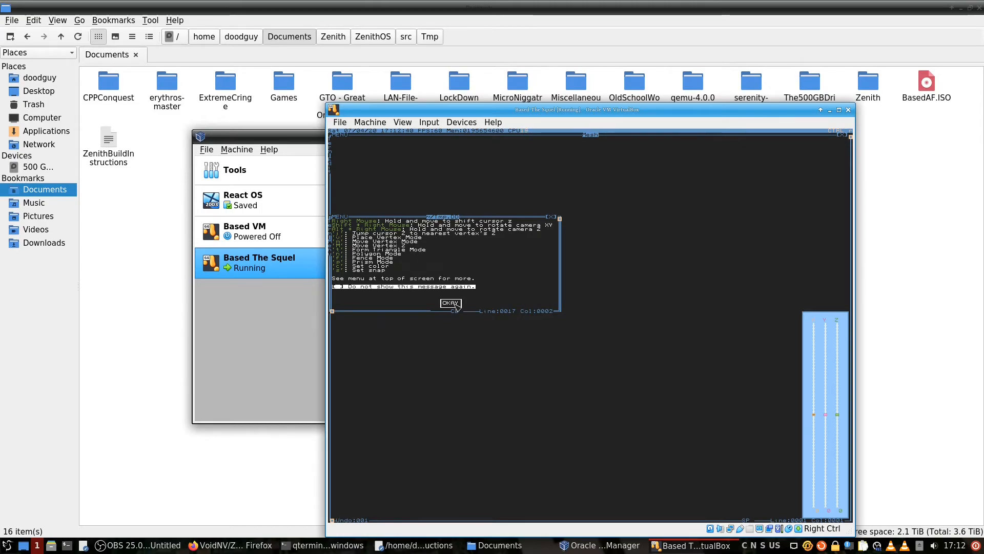
Step: Close the ZenithOS sprite editor help popup with OKAY to reveal the empty grid
{"action": "left_click", "coordinate": [451, 303]}
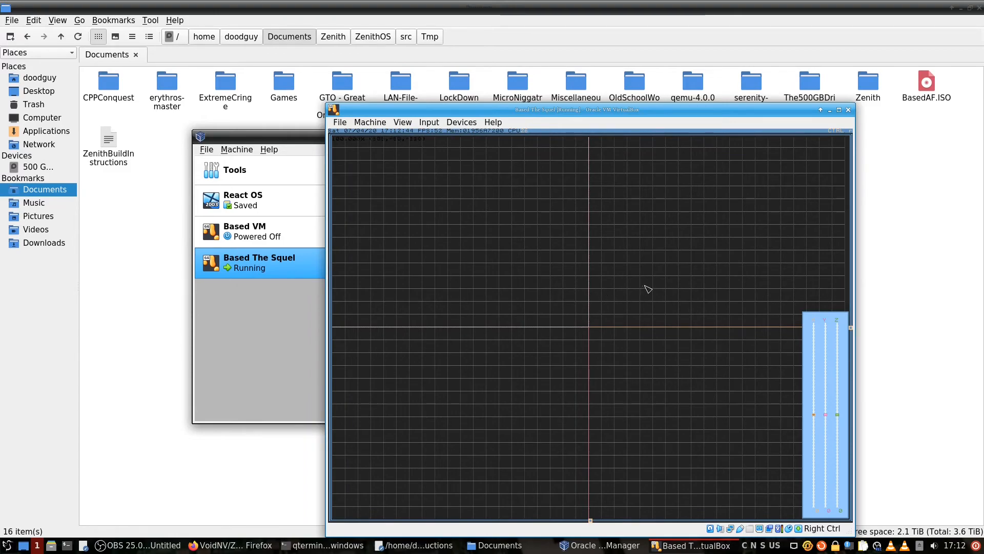
{"action": "mouse_move", "coordinate": [574, 308]}
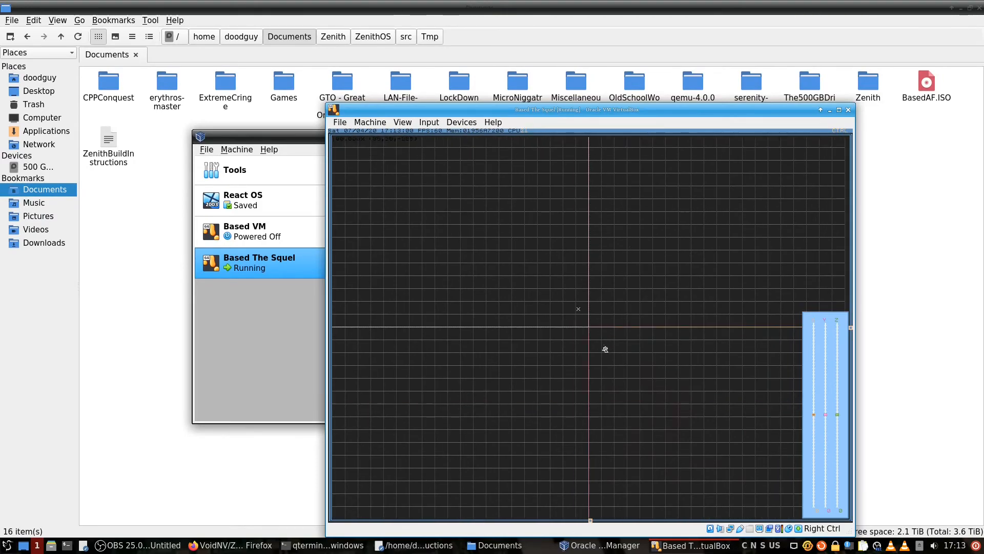
{"action": "mouse_move", "coordinate": [689, 254]}
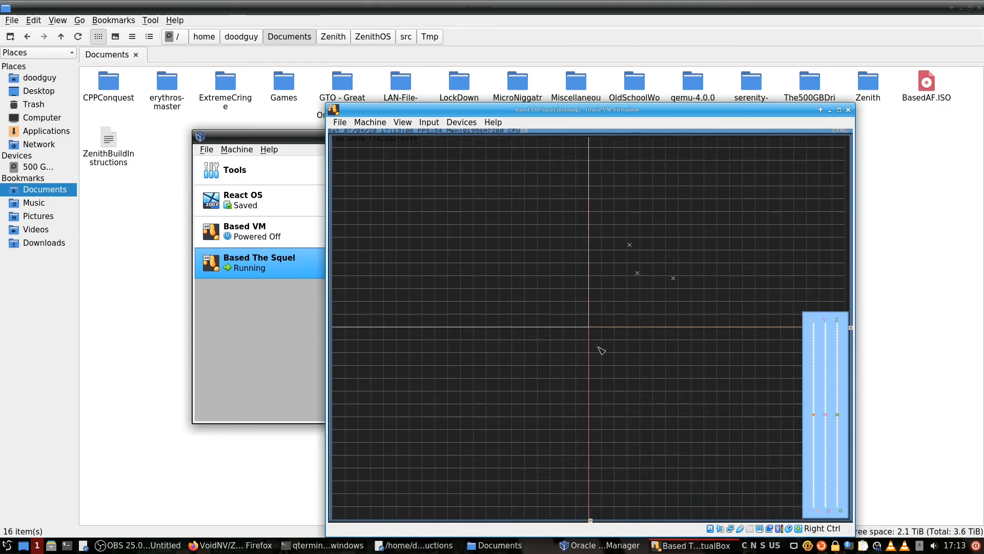
{"action": "mouse_move", "coordinate": [604, 226]}
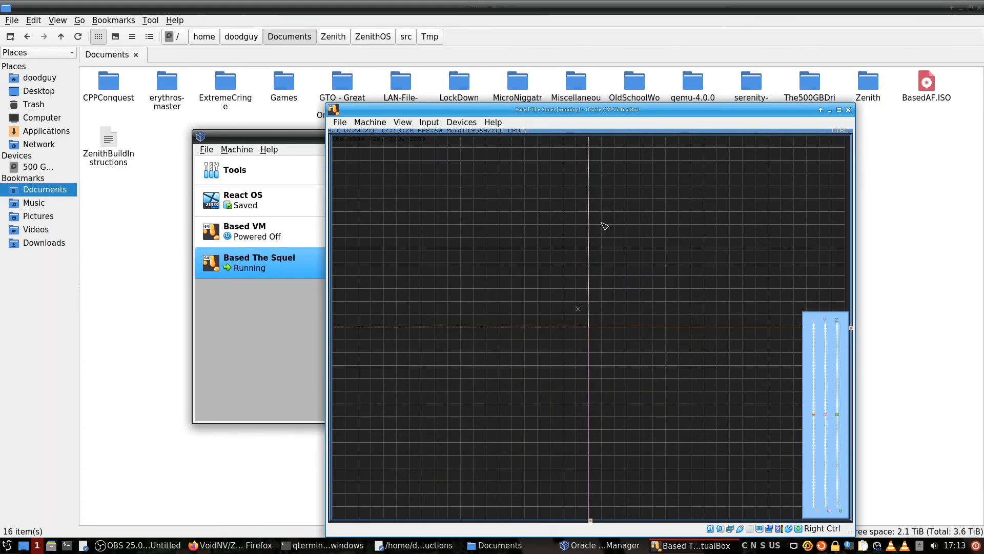
{"action": "mouse_move", "coordinate": [559, 275]}
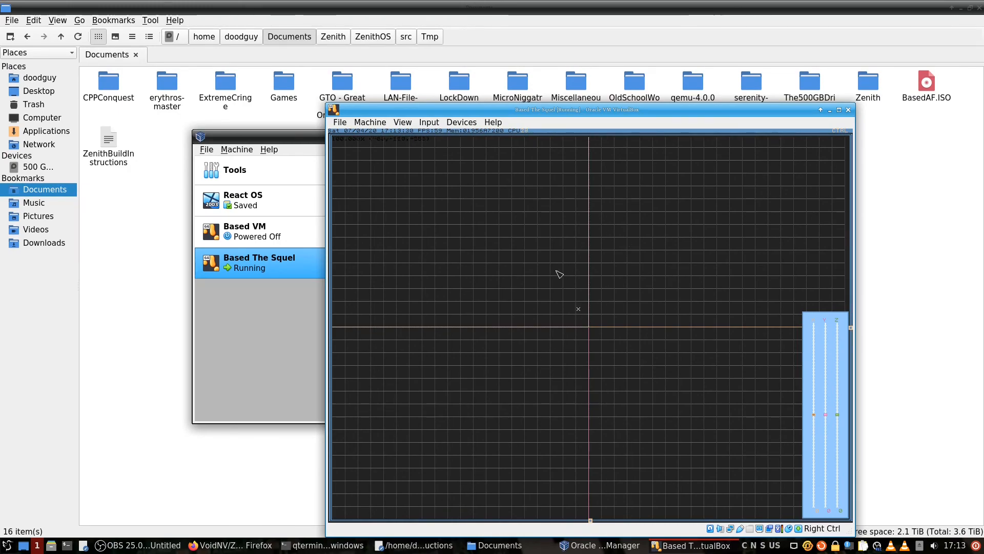